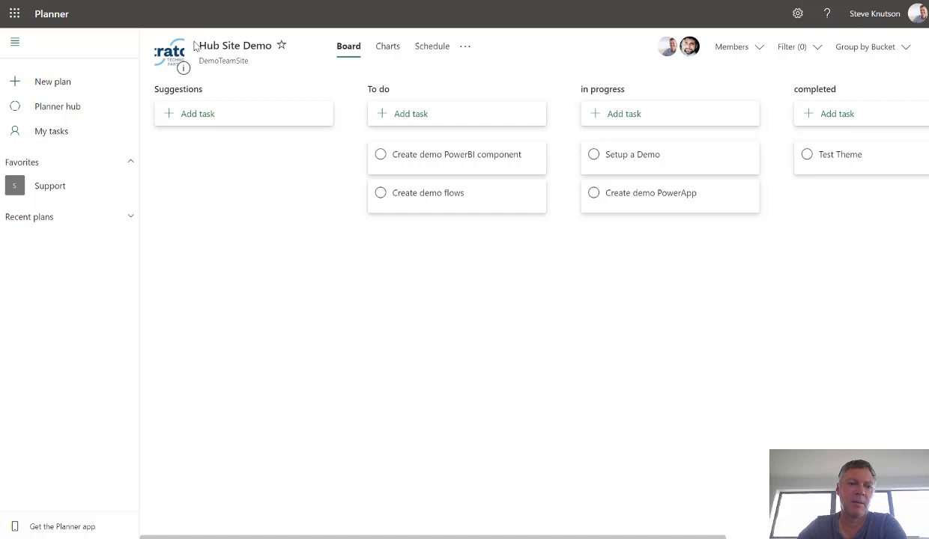
{"action": "mouse_move", "coordinate": [809, 233]}
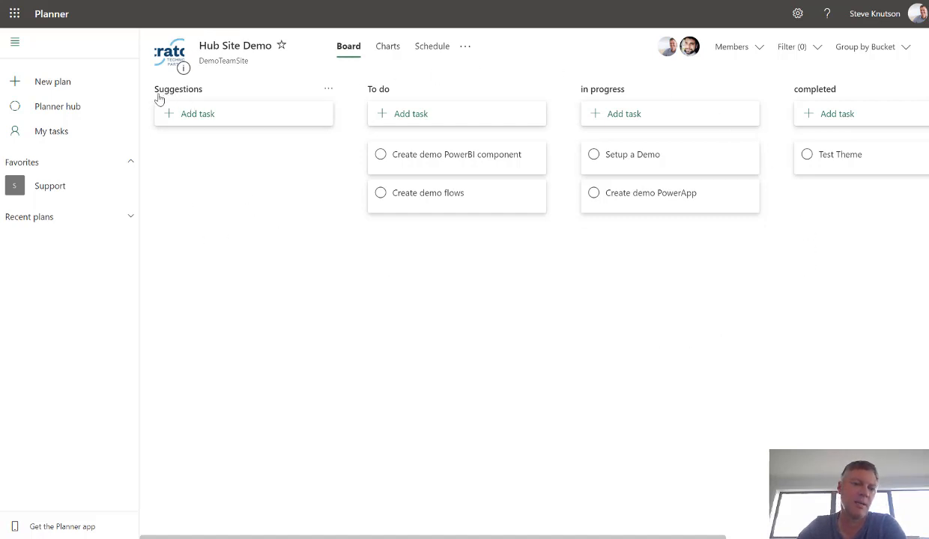
{"action": "mouse_move", "coordinate": [123, 125]}
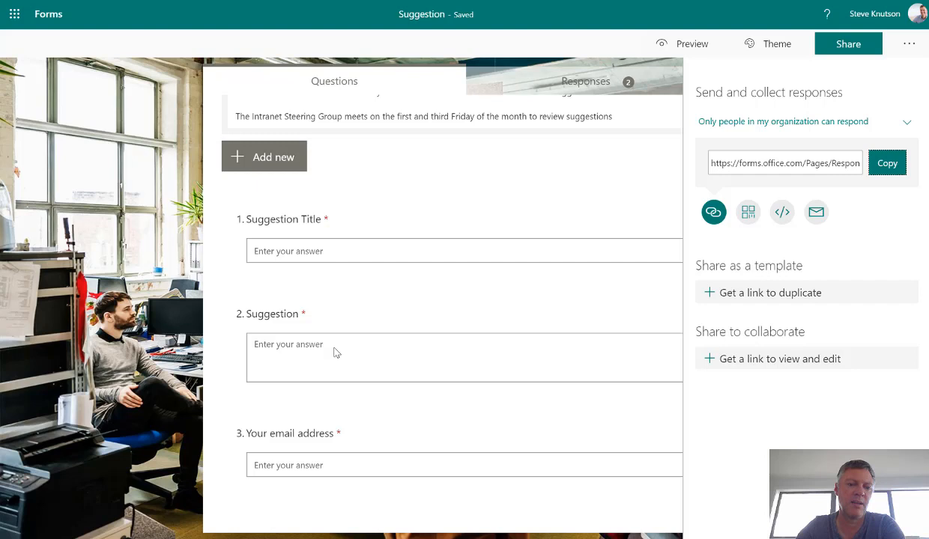
{"action": "mouse_move", "coordinate": [294, 475]}
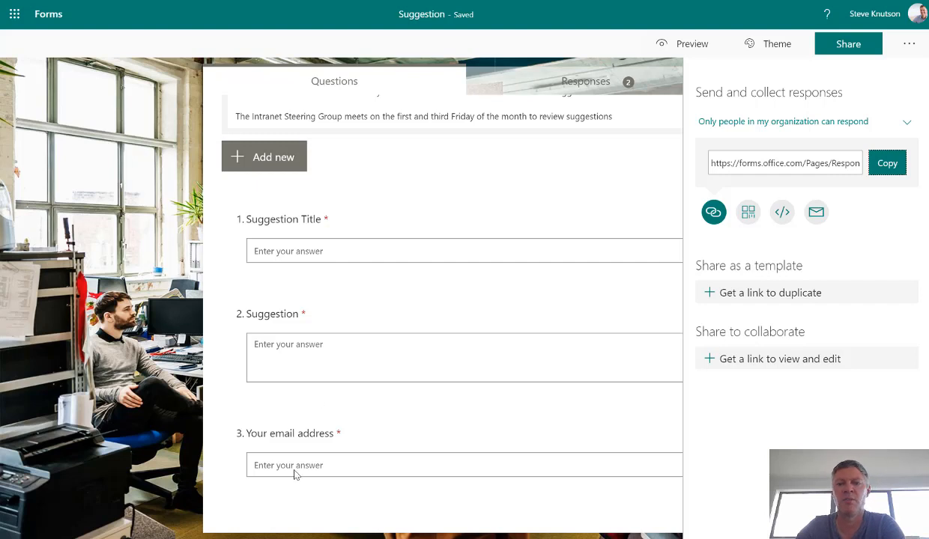
- Search all flow templates for 'forms'
{"action": "scroll", "scroll_direction": "up", "scroll_amount": 3}
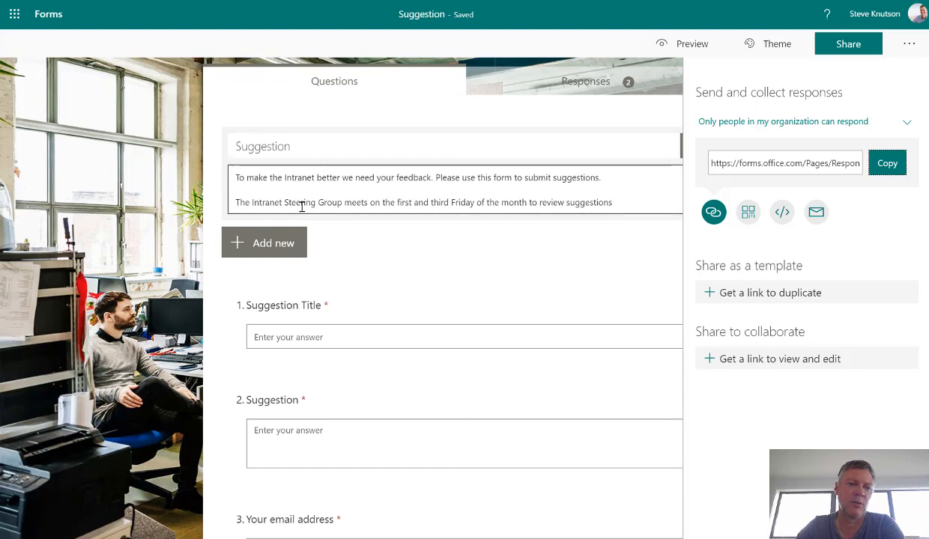
{"action": "mouse_move", "coordinate": [389, 218]}
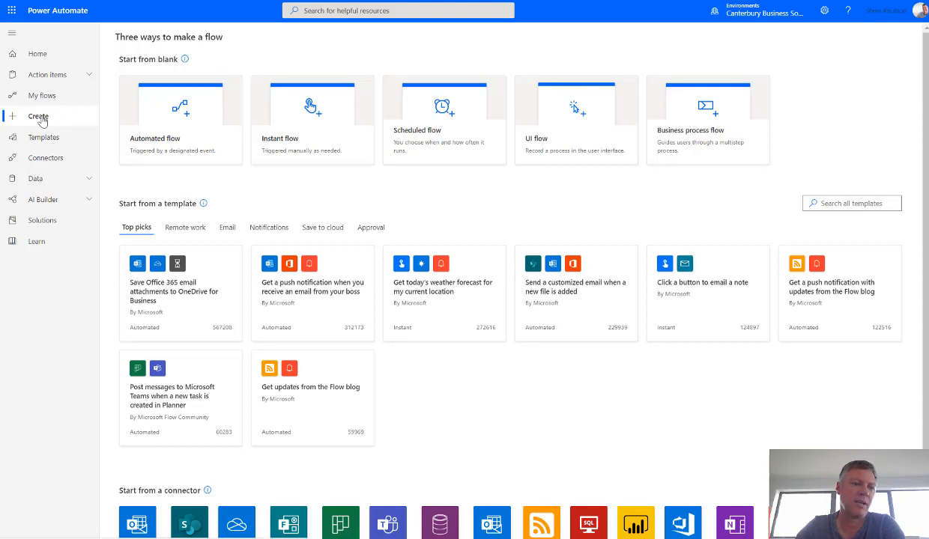
{"action": "mouse_move", "coordinate": [865, 226]}
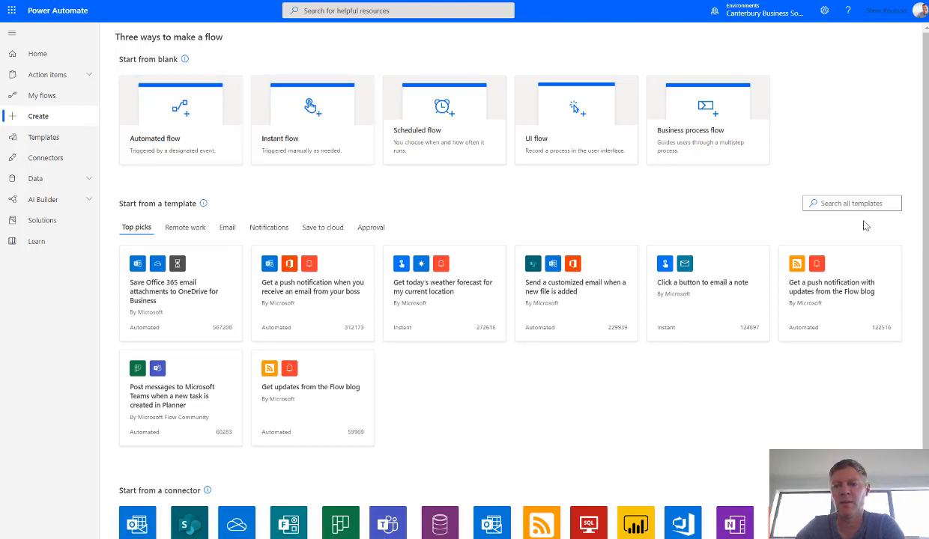
{"action": "left_click", "coordinate": [852, 203]}
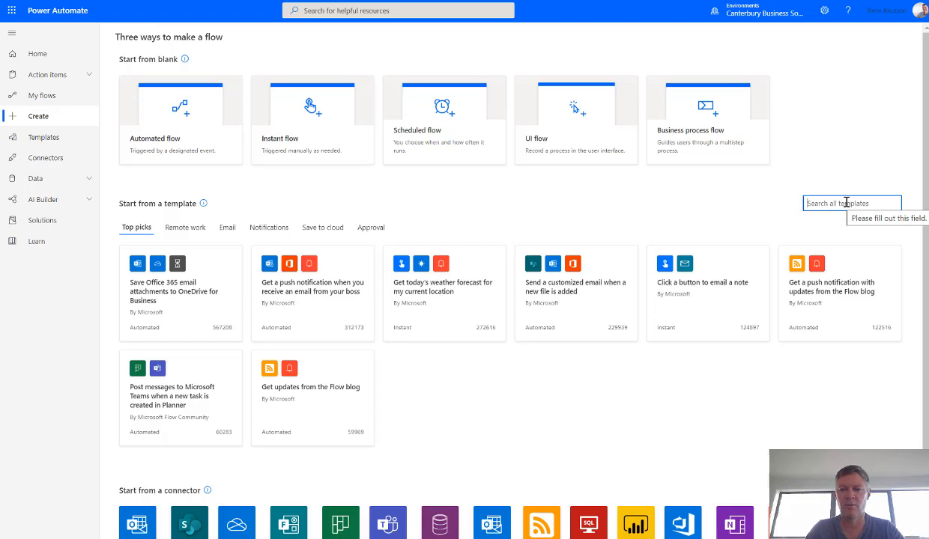
{"action": "type", "text": "forms"}
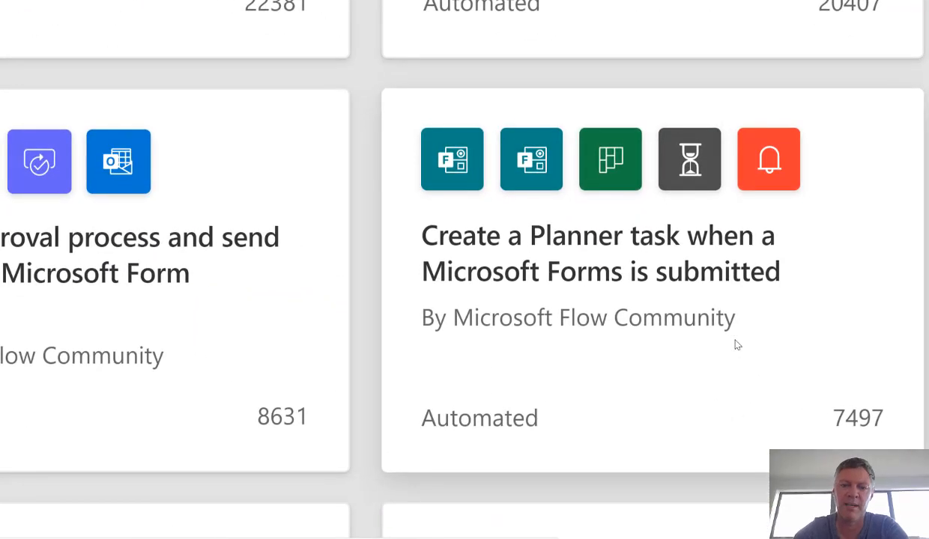
{"action": "mouse_move", "coordinate": [821, 360]}
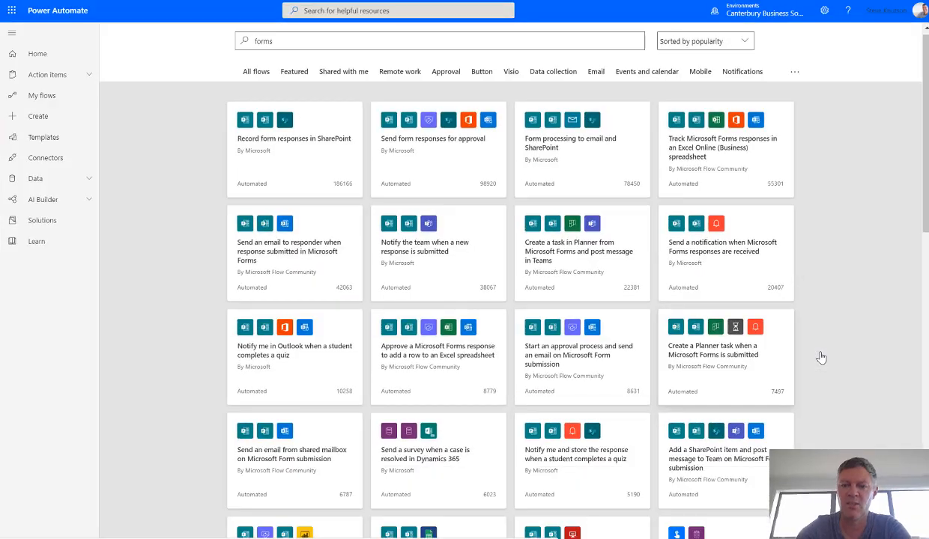
{"action": "mouse_move", "coordinate": [725, 369]}
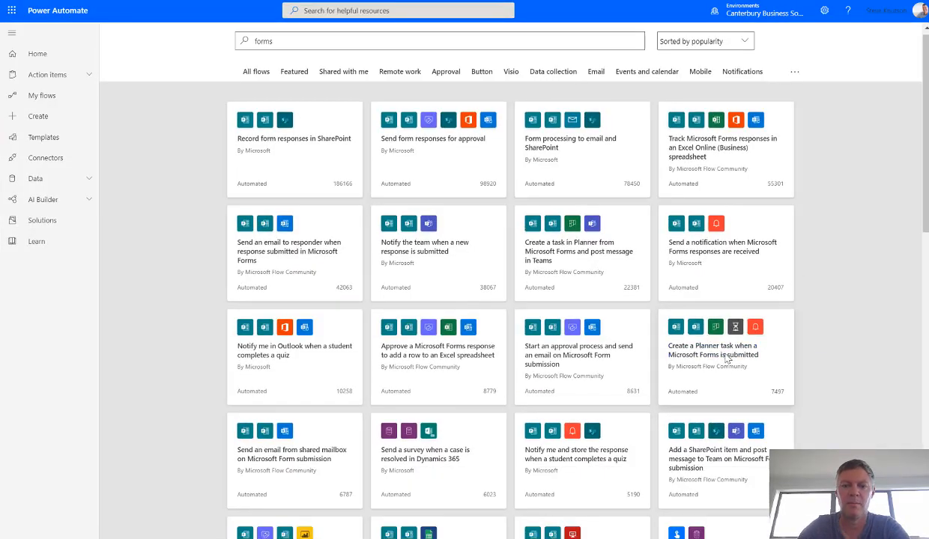
- Open the 'Create a Planner task when a Microsoft Forms is submitted' template and continue
{"action": "left_click", "coordinate": [725, 353]}
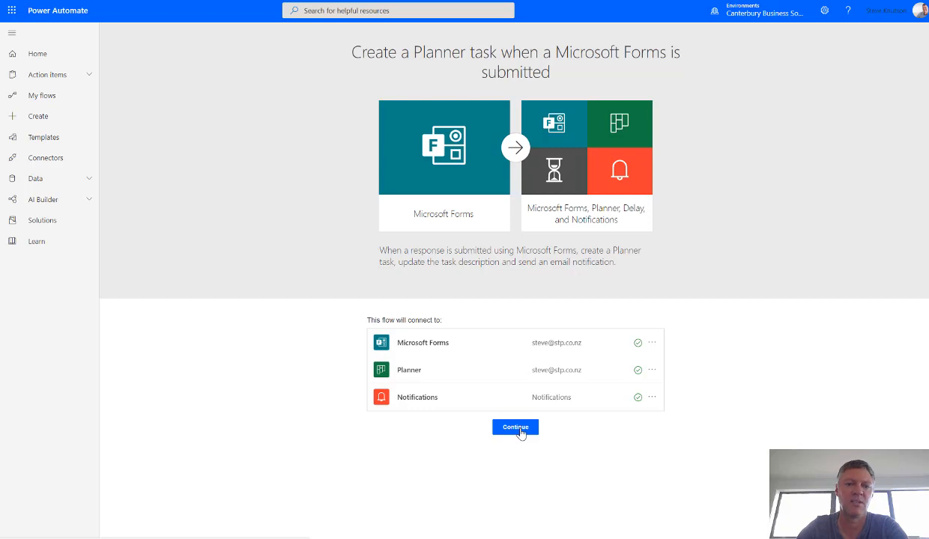
{"action": "left_click", "coordinate": [515, 427]}
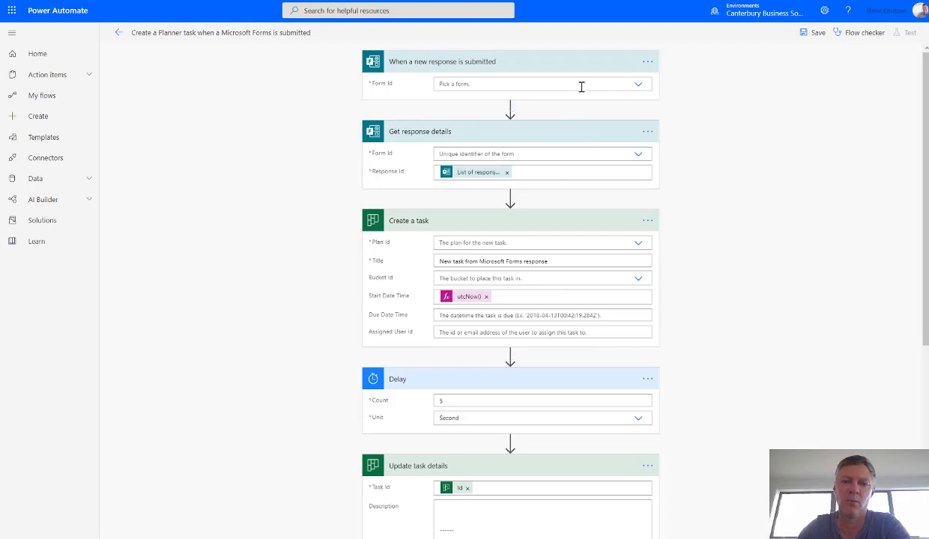
- Set Form Id to Suggestion in both the new-response trigger and Get response details
{"action": "left_click", "coordinate": [636, 84]}
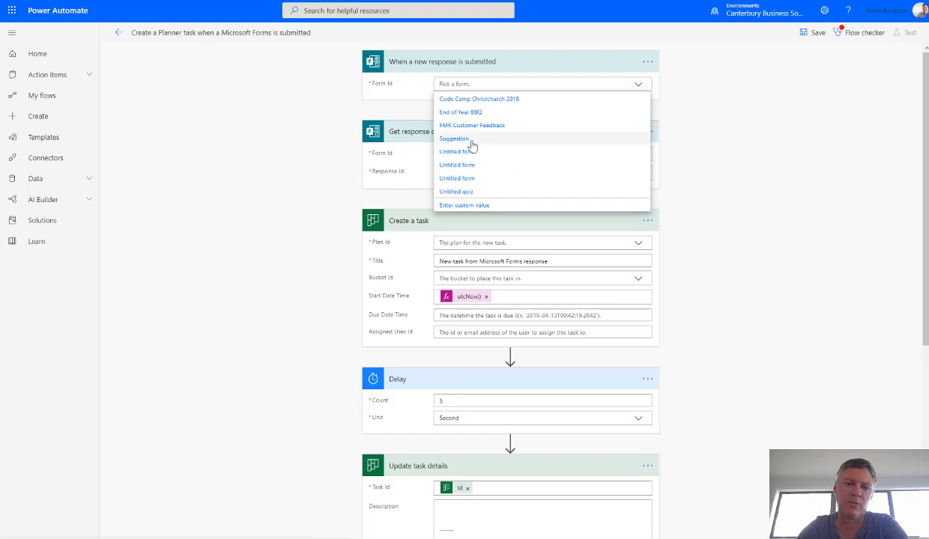
{"action": "left_click", "coordinate": [454, 139]}
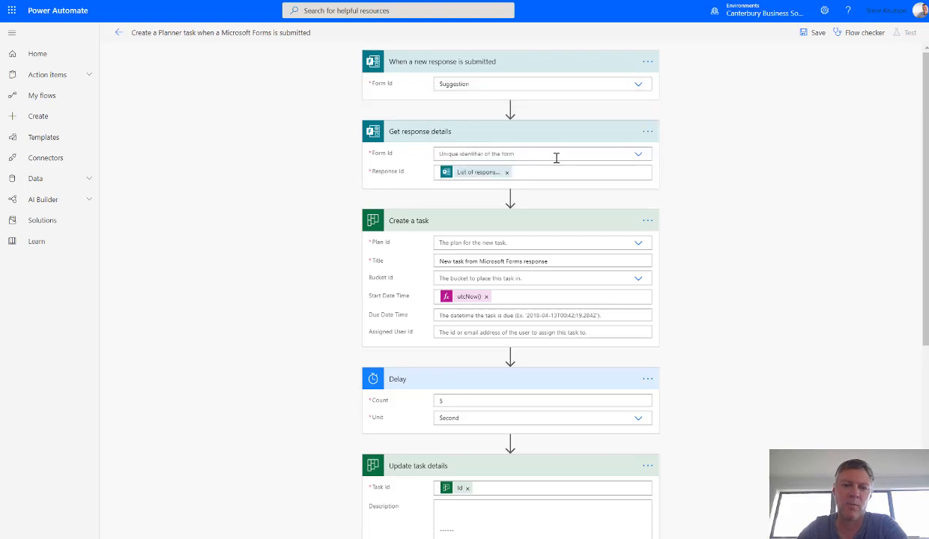
{"action": "left_click", "coordinate": [637, 154]}
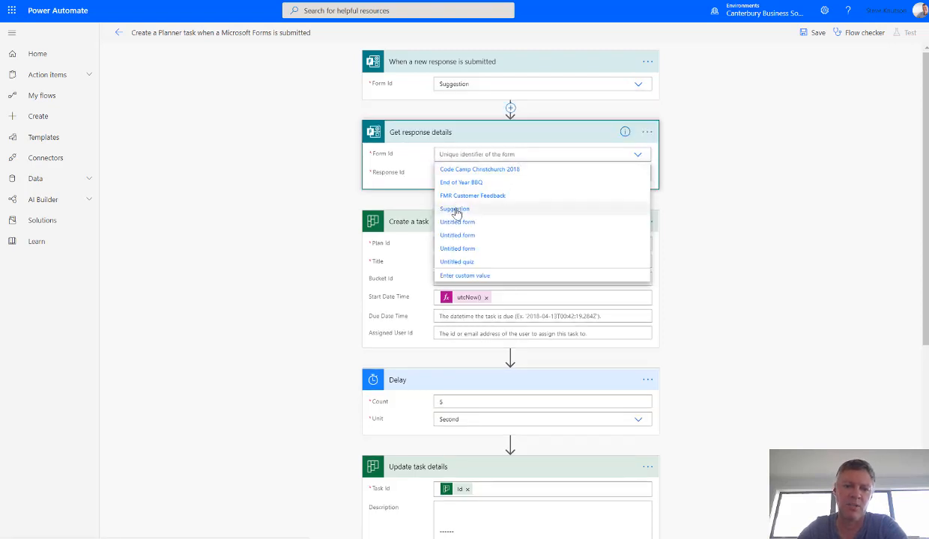
{"action": "left_click", "coordinate": [455, 209]}
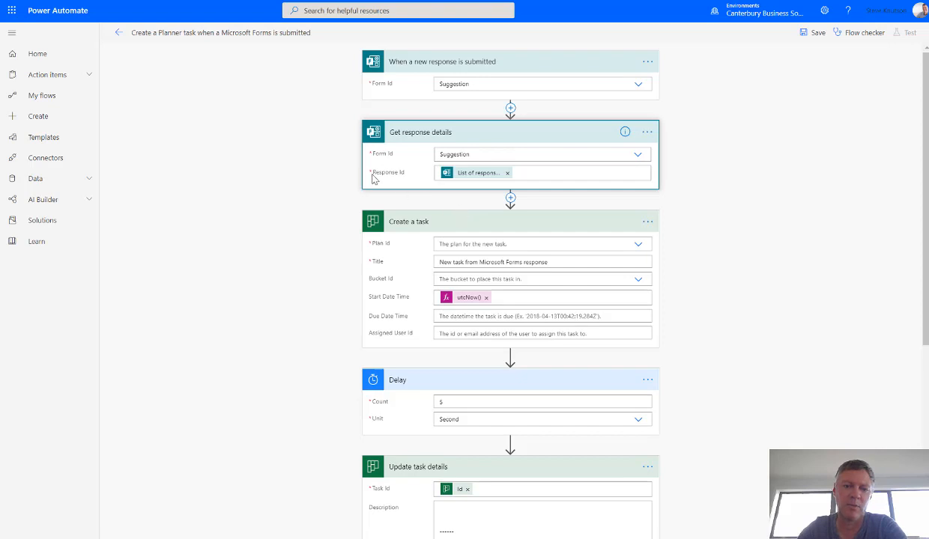
{"action": "mouse_move", "coordinate": [333, 260]}
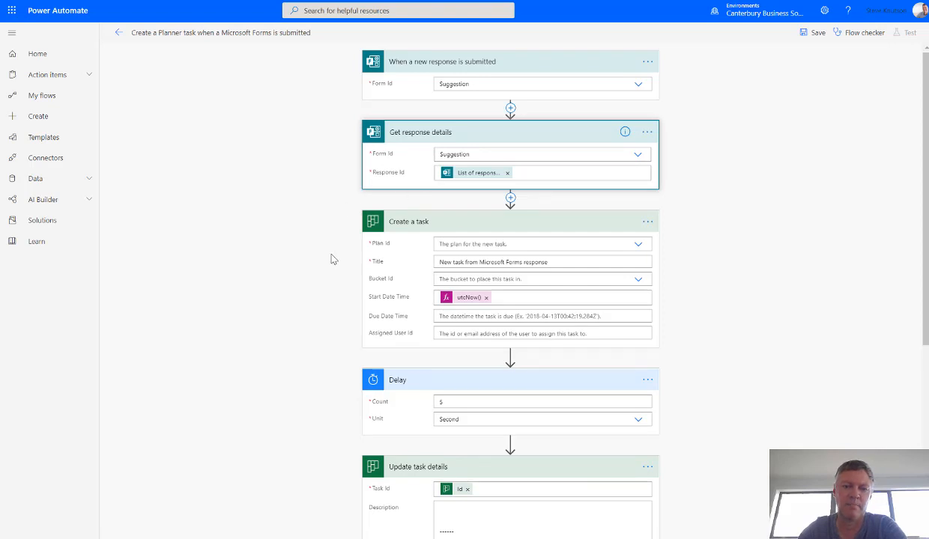
{"action": "scroll", "scroll_direction": "down", "scroll_amount": 3}
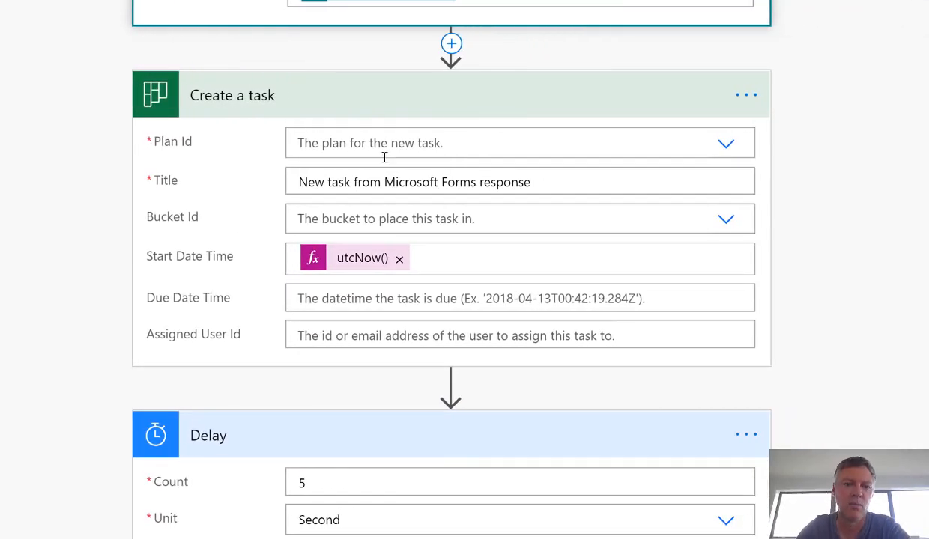
- Target the Hub Site Demo plan, title 'Suggestion:' plus Suggestion Title, in the Suggestions bucket
{"action": "left_click", "coordinate": [725, 143]}
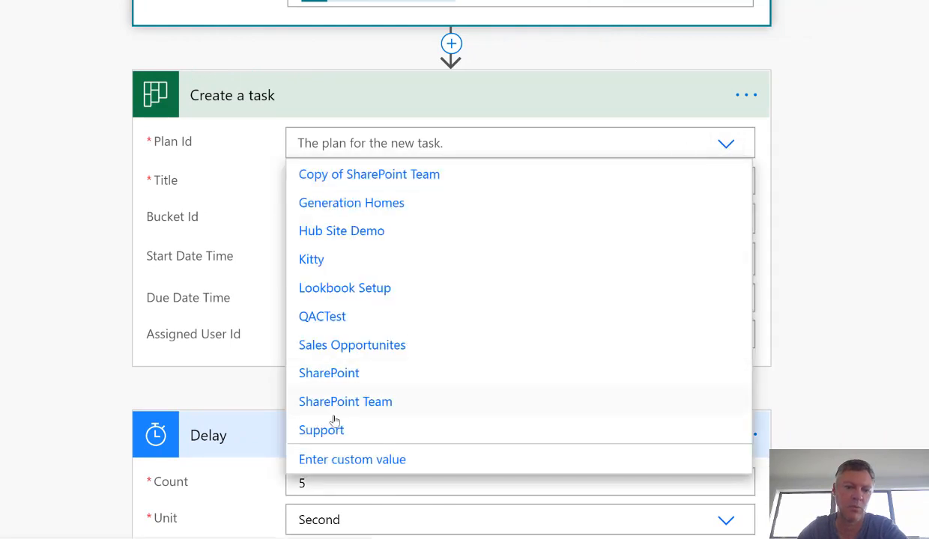
{"action": "left_click", "coordinate": [341, 231]}
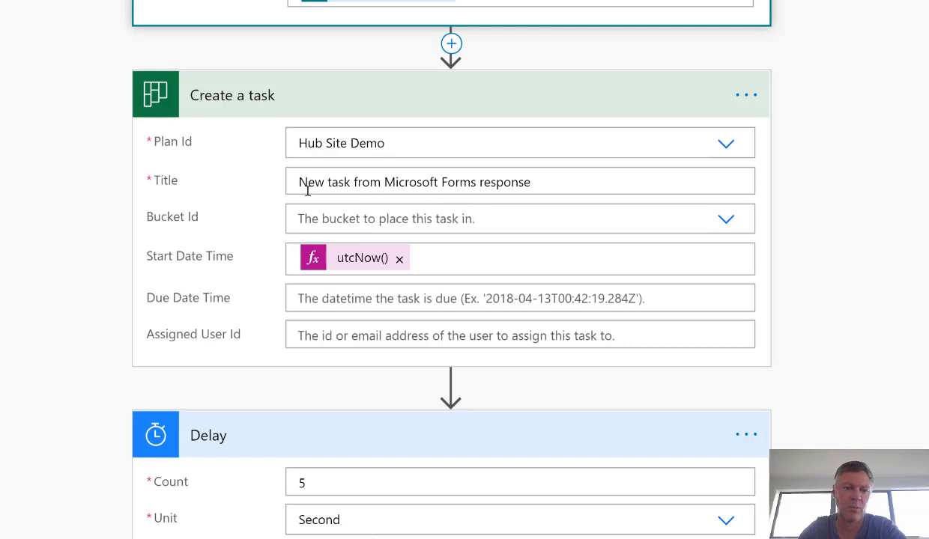
{"action": "double_click", "coordinate": [456, 182]}
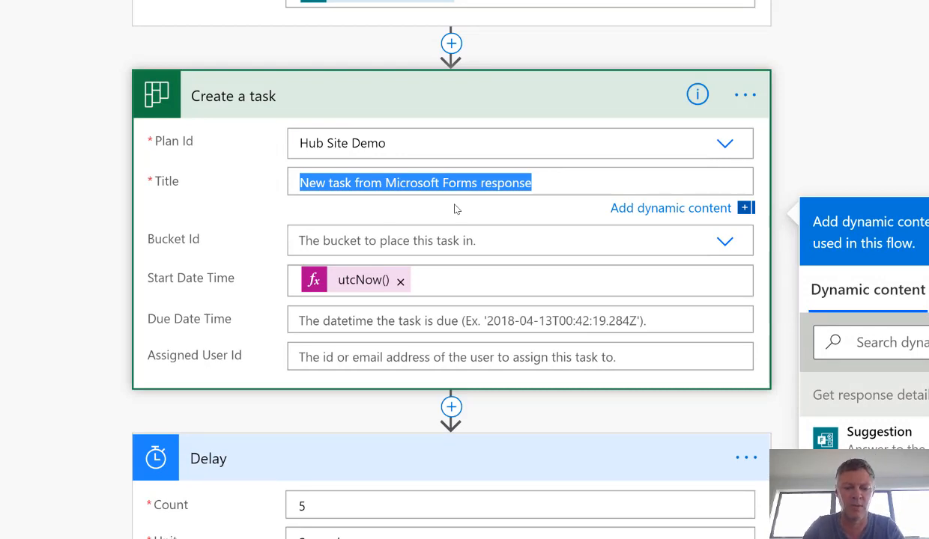
{"action": "type", "text": "New S"}
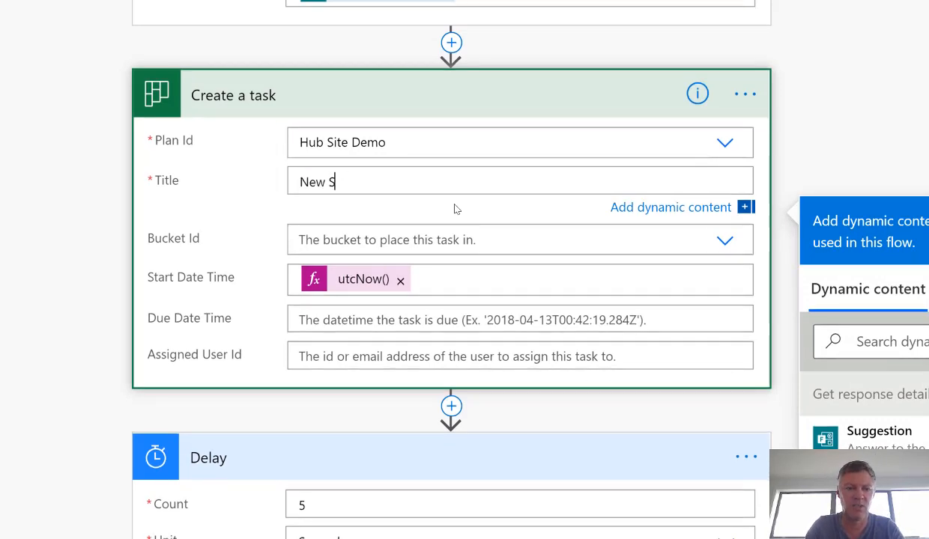
{"action": "type", "text": "G"}
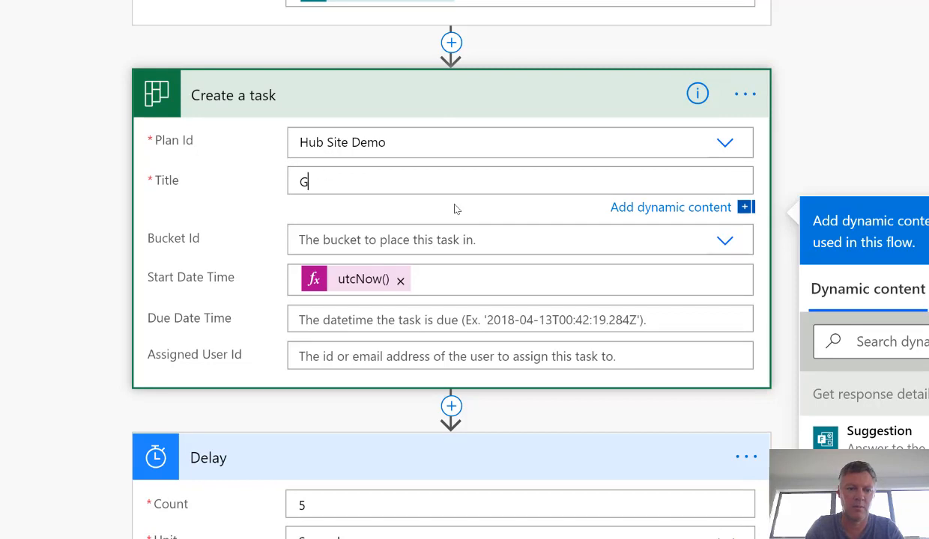
{"action": "type", "text": "Sugges"}
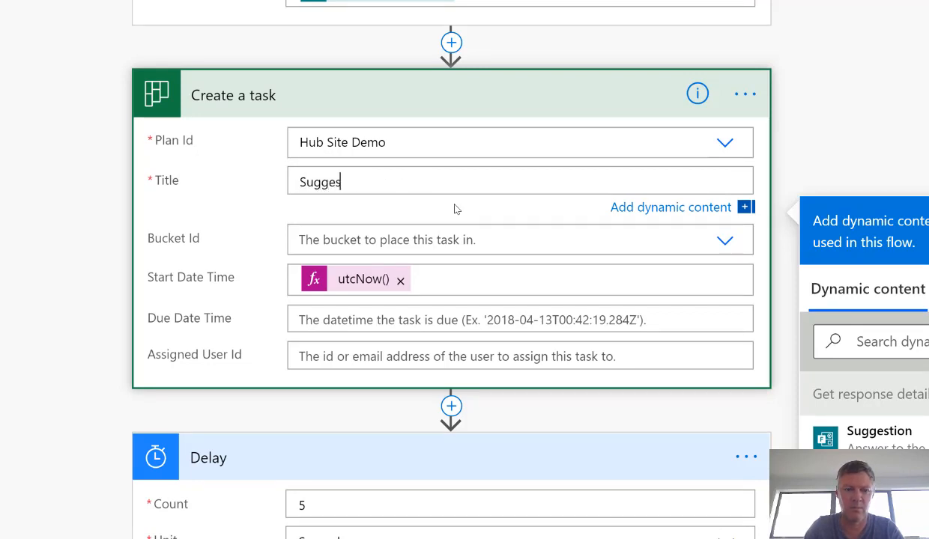
{"action": "type", "text": "tion:"}
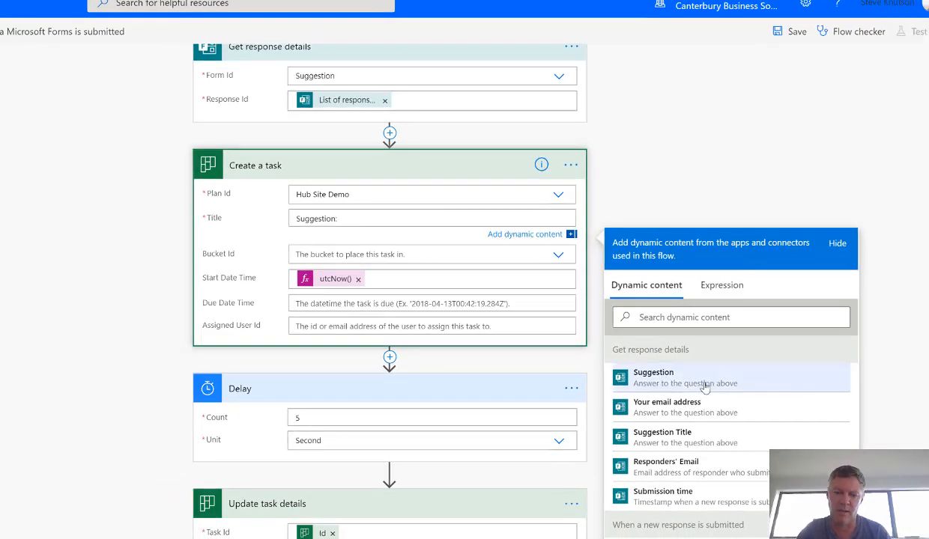
{"action": "mouse_move", "coordinate": [656, 442]}
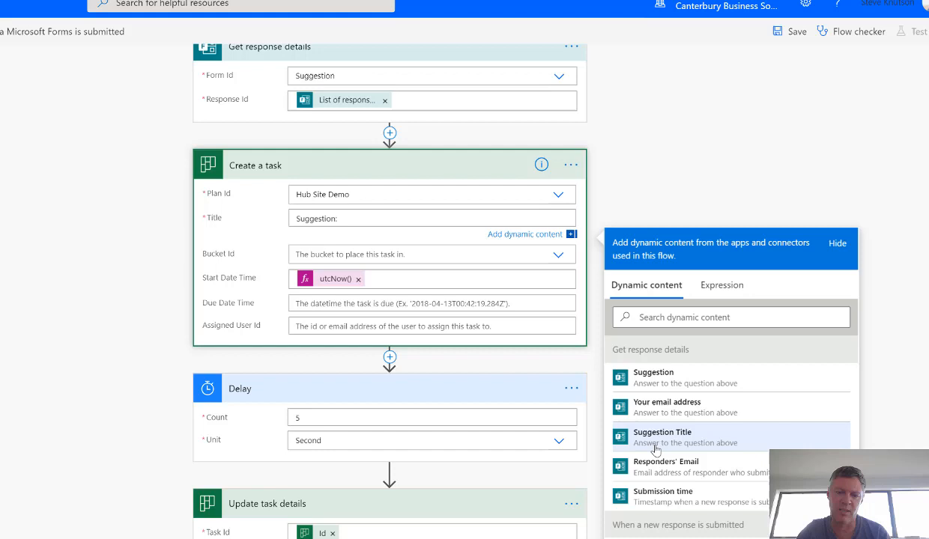
{"action": "mouse_move", "coordinate": [655, 442]}
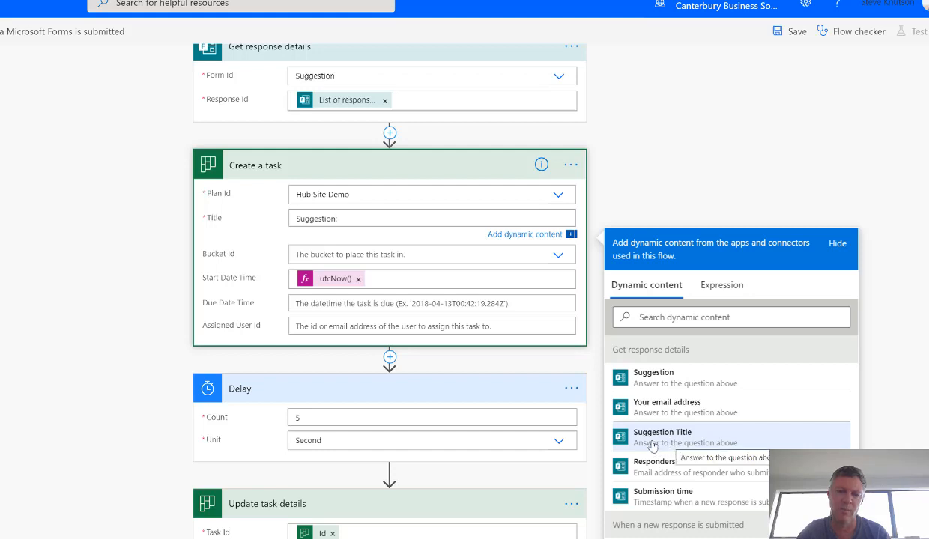
{"action": "left_click", "coordinate": [662, 432]}
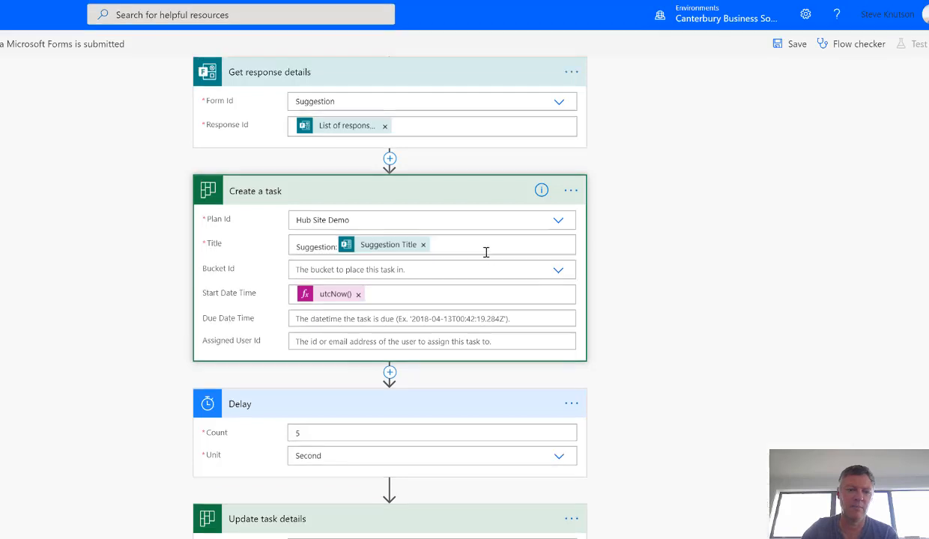
{"action": "left_click", "coordinate": [557, 270]}
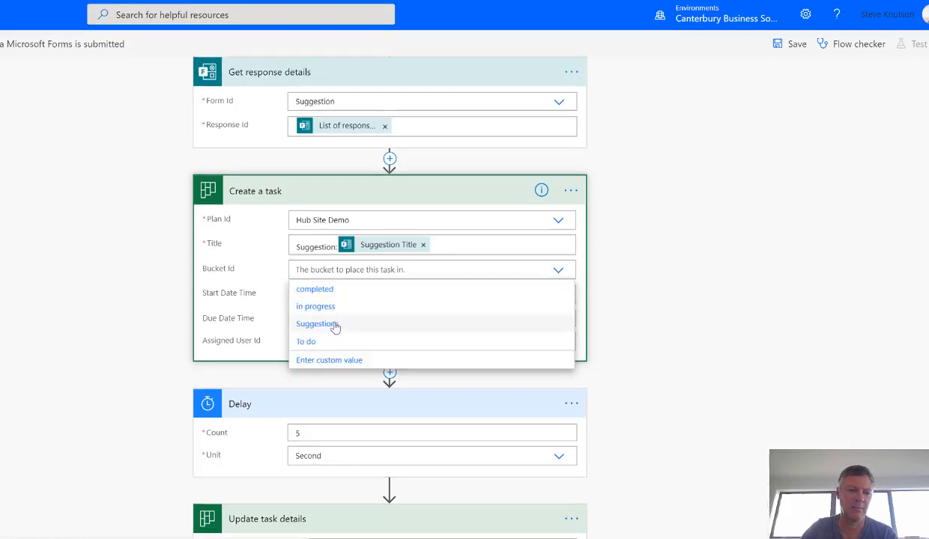
{"action": "left_click", "coordinate": [316, 323]}
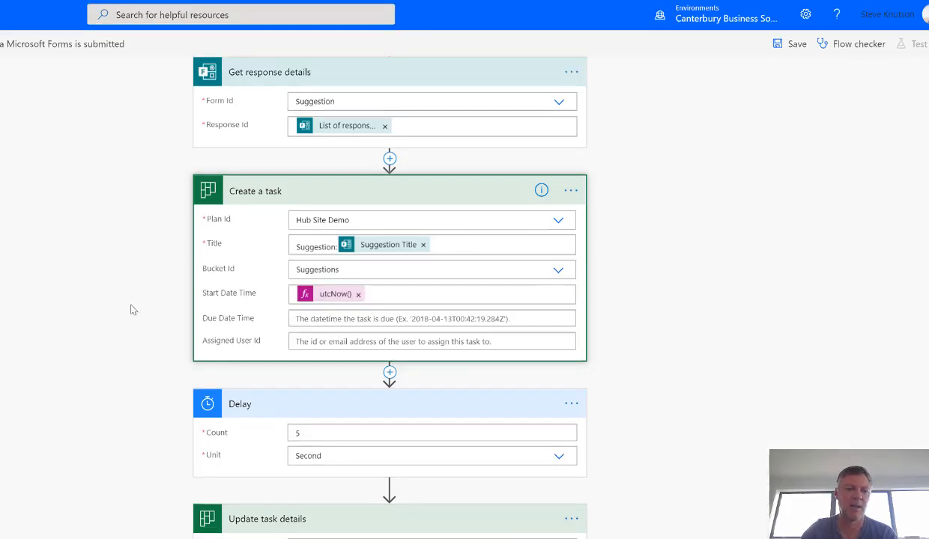
- Scroll to Update task details and remove the misplaced Suggestion value from the description
{"action": "scroll", "scroll_direction": "down", "scroll_amount": 3}
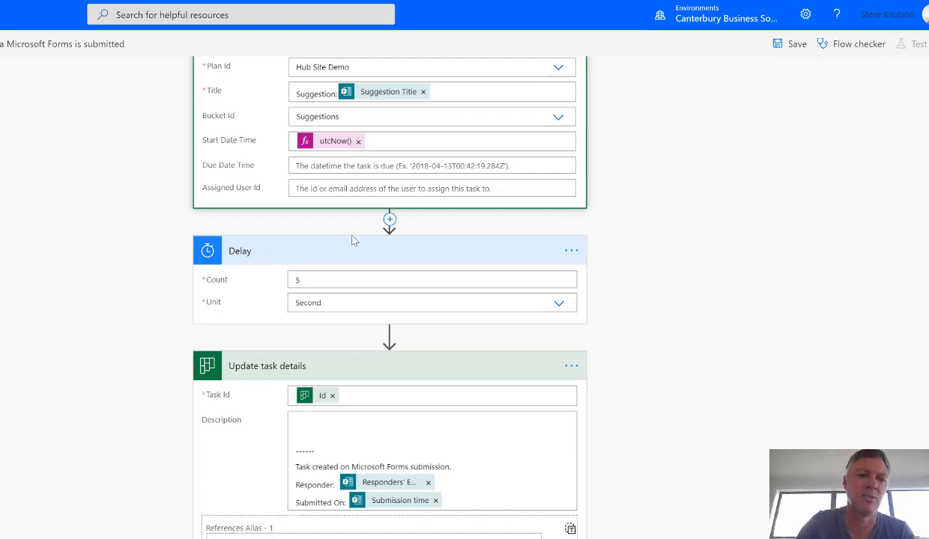
{"action": "mouse_move", "coordinate": [419, 188]}
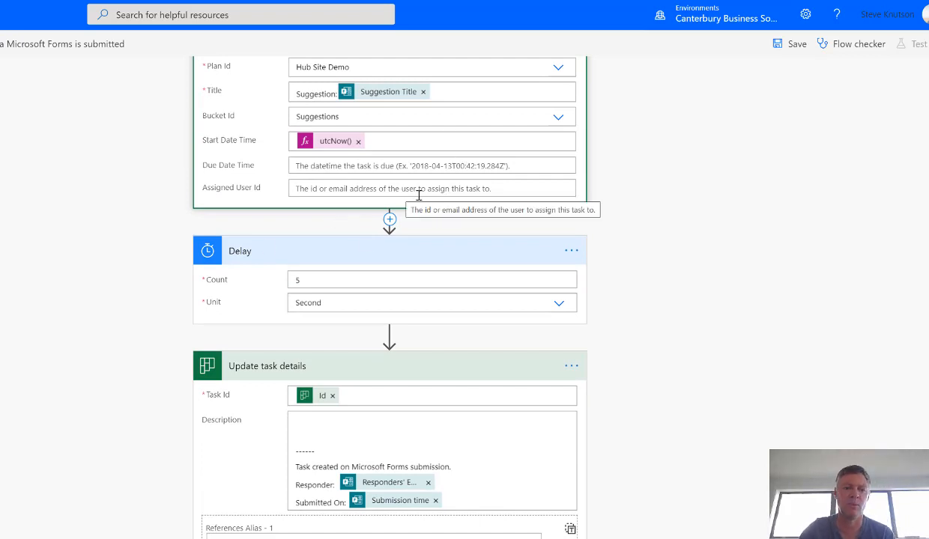
{"action": "scroll", "scroll_direction": "down", "scroll_amount": 3}
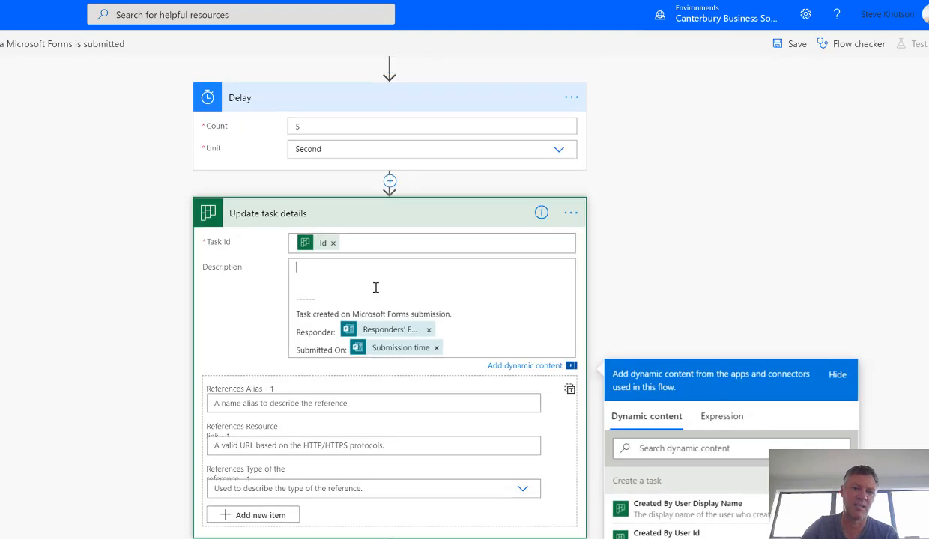
{"action": "mouse_move", "coordinate": [400, 264]}
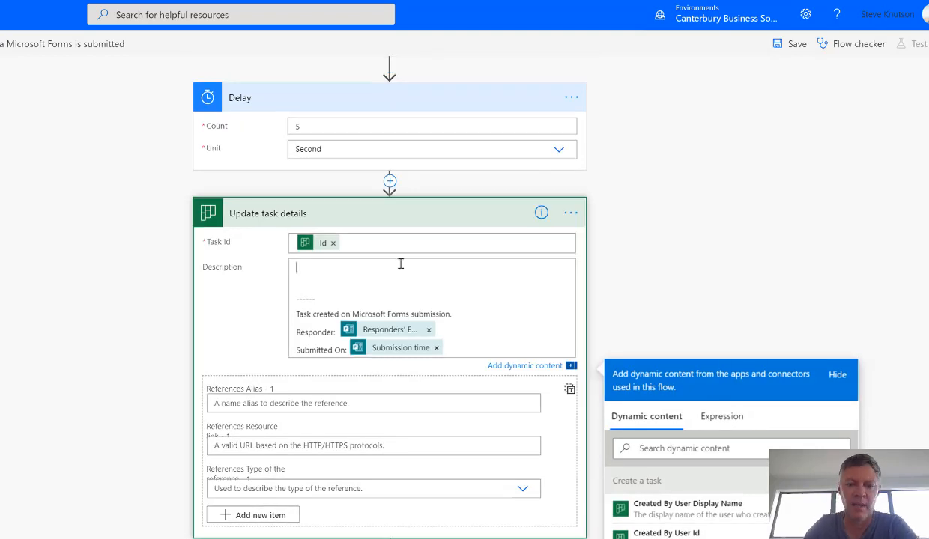
{"action": "scroll", "scroll_direction": "down", "scroll_amount": 3}
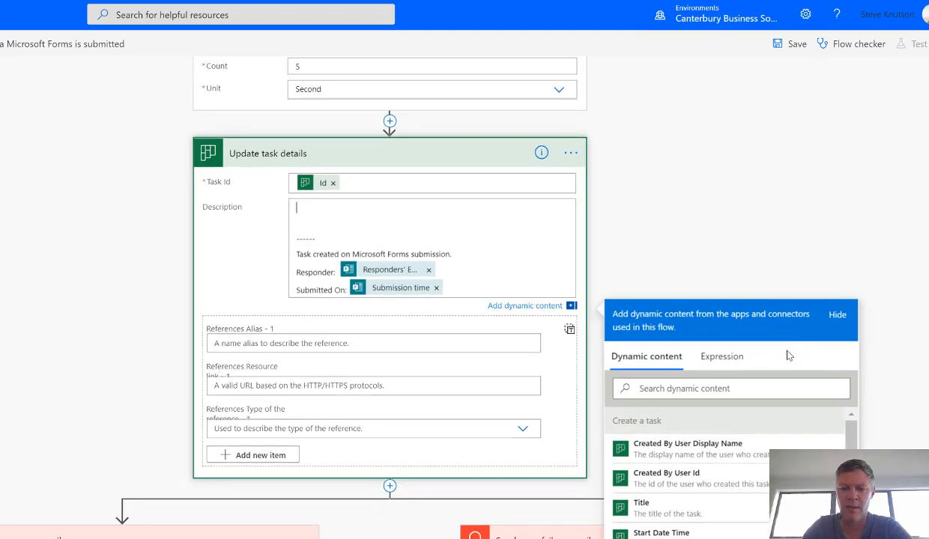
{"action": "scroll", "scroll_direction": "down", "scroll_amount": 3}
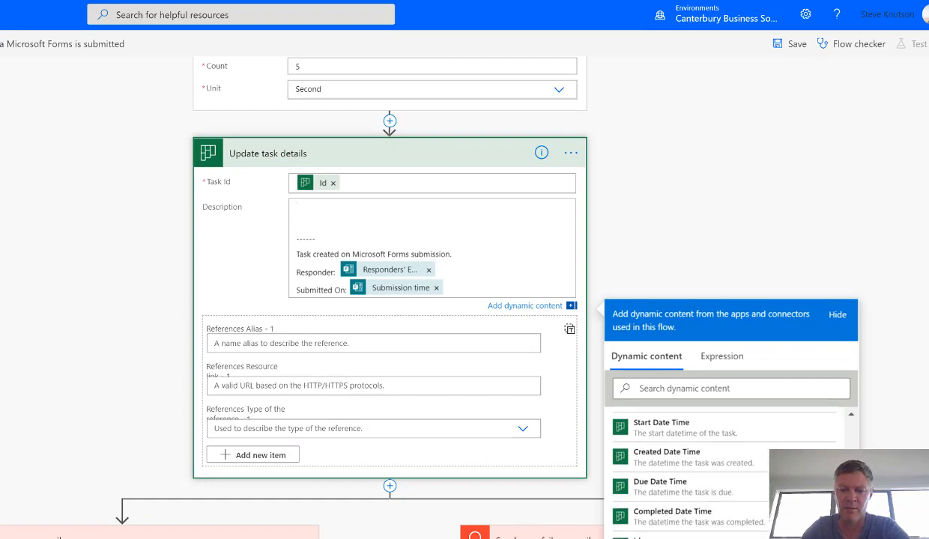
{"action": "scroll", "scroll_direction": "down", "scroll_amount": 3}
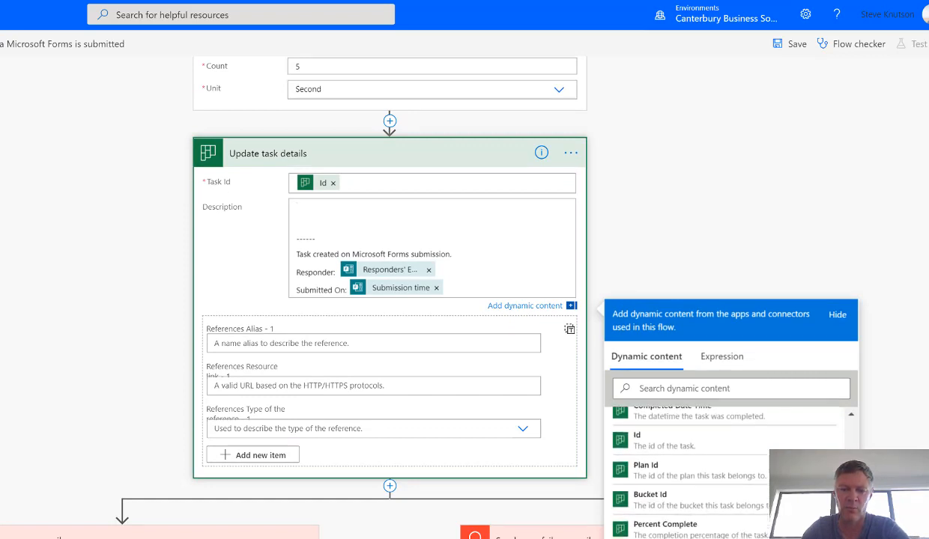
{"action": "scroll", "scroll_direction": "down", "scroll_amount": 3}
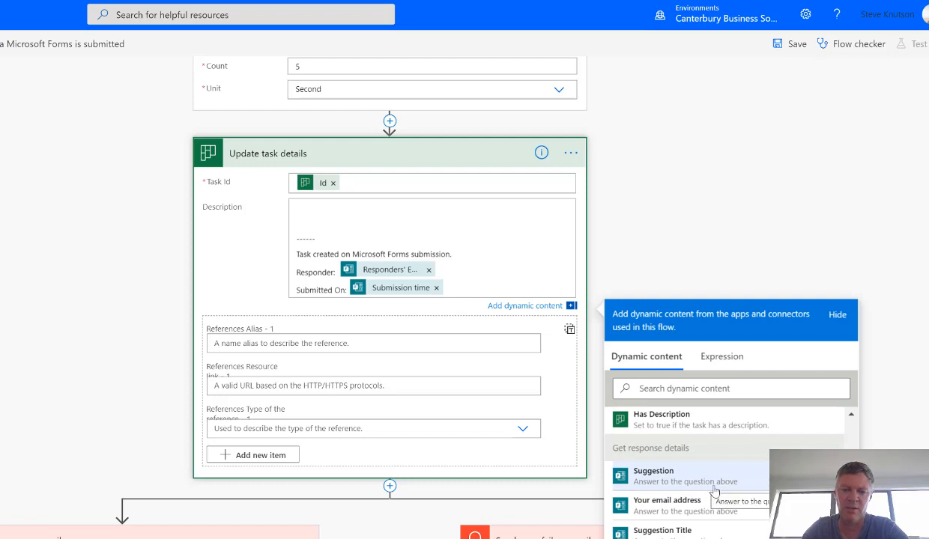
{"action": "scroll", "scroll_direction": "down", "scroll_amount": 3}
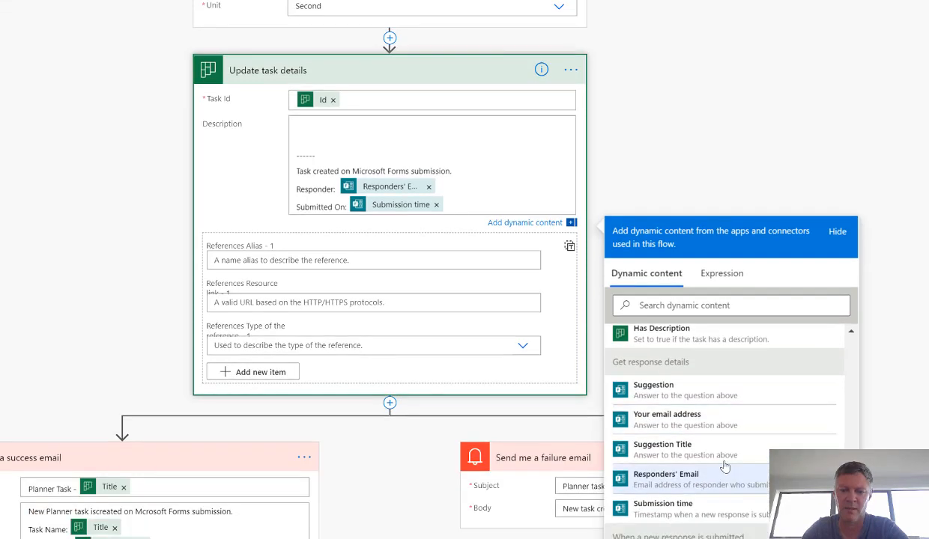
{"action": "mouse_move", "coordinate": [704, 395]}
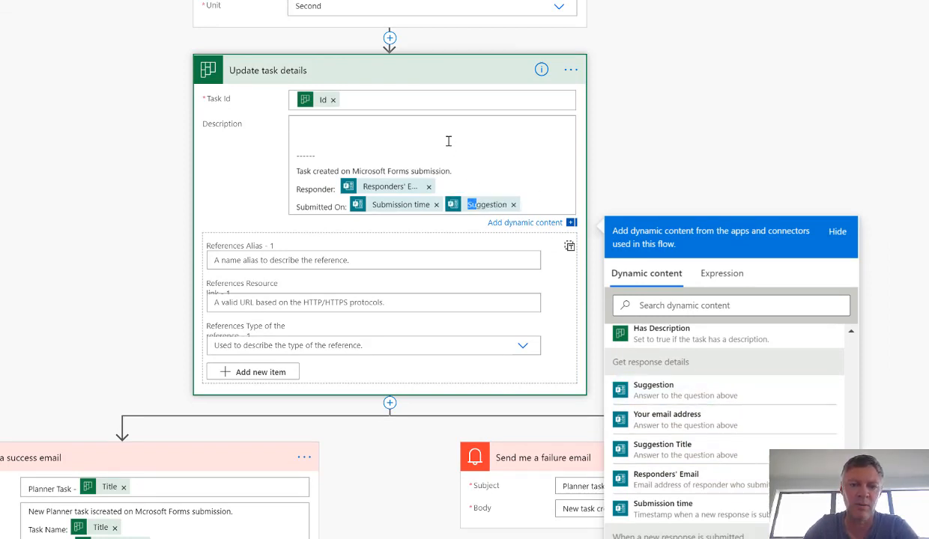
{"action": "left_click", "coordinate": [514, 204]}
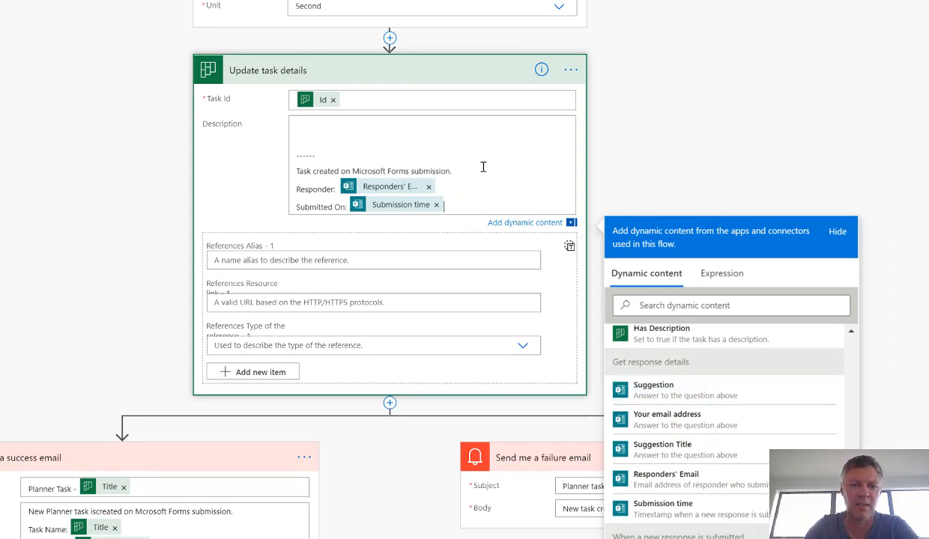
{"action": "mouse_move", "coordinate": [722, 413]}
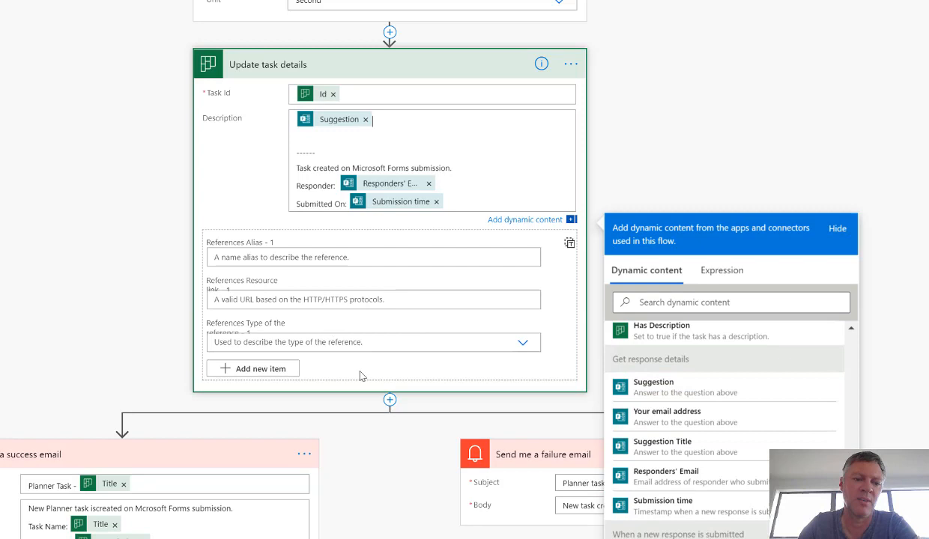
{"action": "mouse_move", "coordinate": [390, 431]}
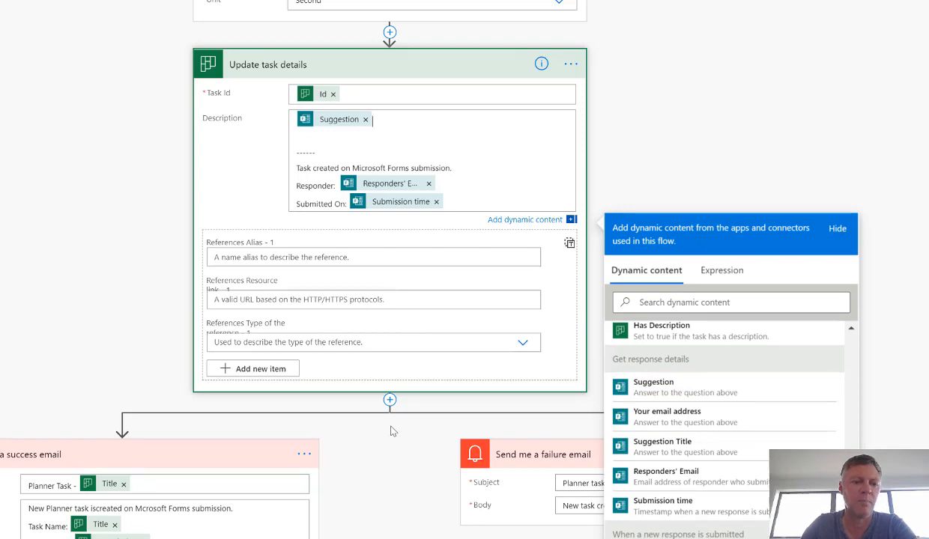
{"action": "mouse_move", "coordinate": [479, 318]}
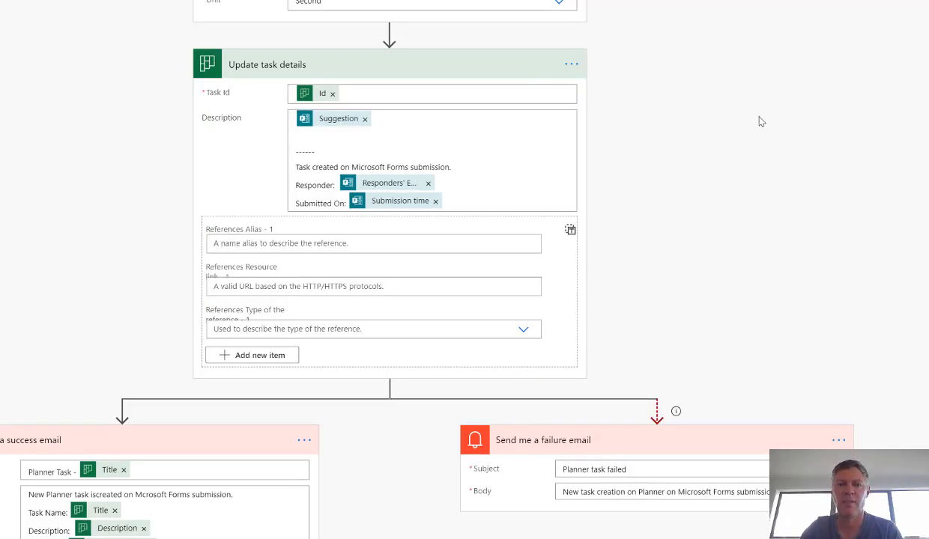
- Save the Planner-task-from-Forms flow
{"action": "scroll", "scroll_direction": "up", "scroll_amount": 3}
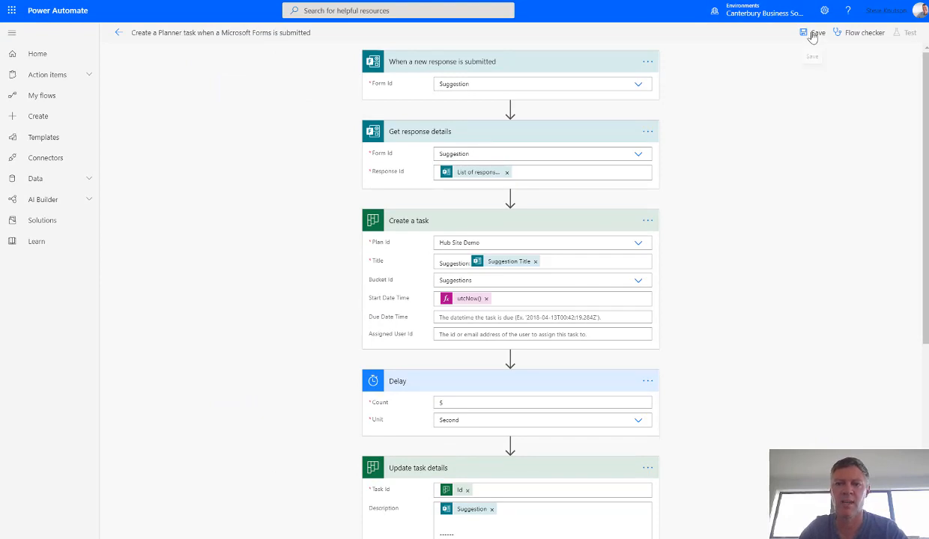
{"action": "left_click", "coordinate": [813, 32]}
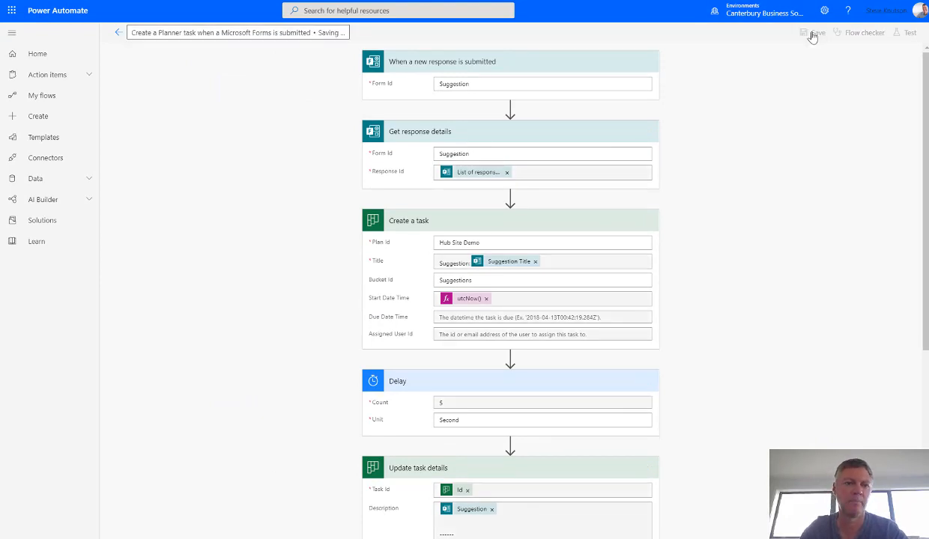
{"action": "left_click", "coordinate": [813, 32]}
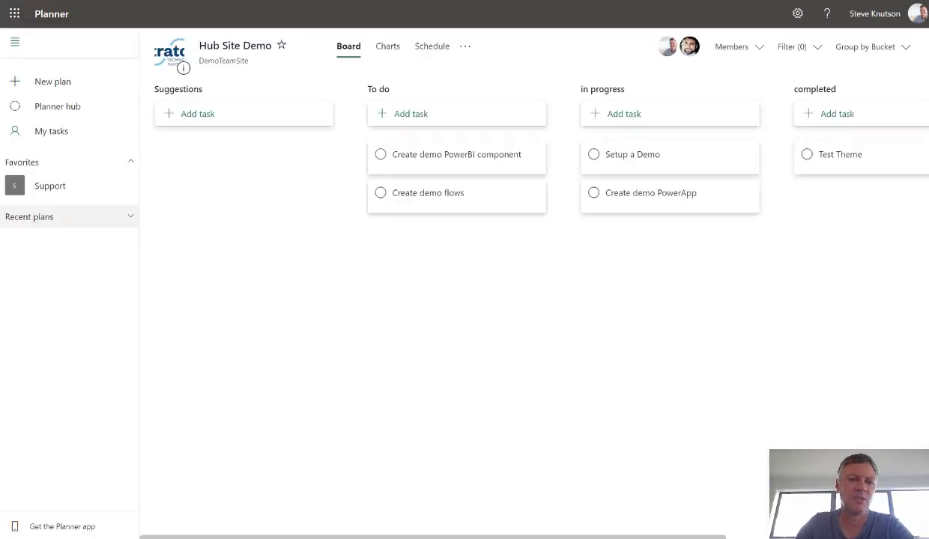
{"action": "mouse_move", "coordinate": [314, 179]}
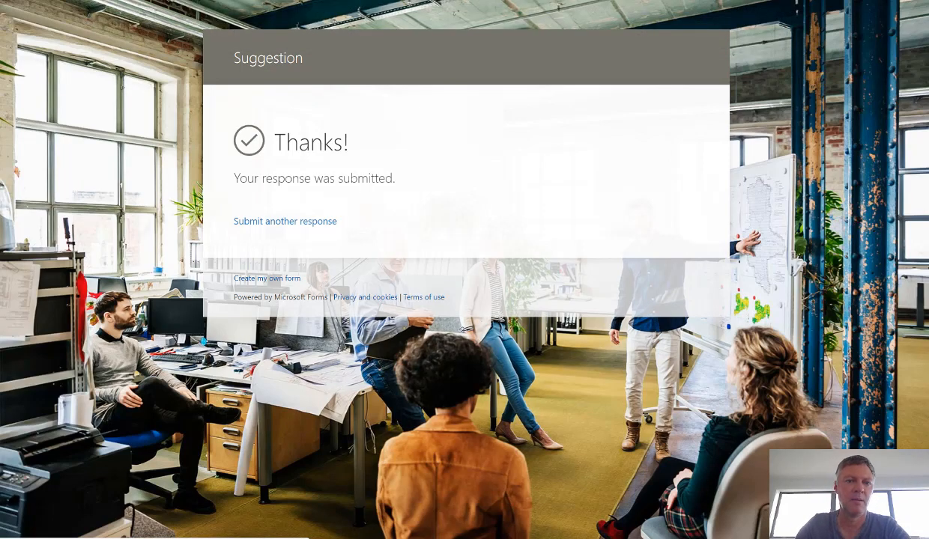
- Start another response titled 'Add Learning Pathways', suggesting a home-page quick link to the site
{"action": "left_click", "coordinate": [286, 221]}
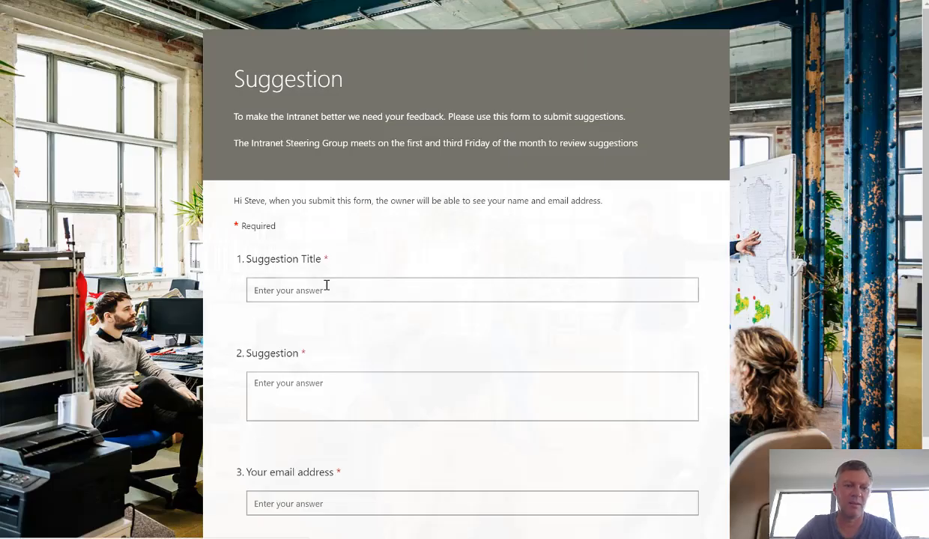
{"action": "type", "text": "Dem"}
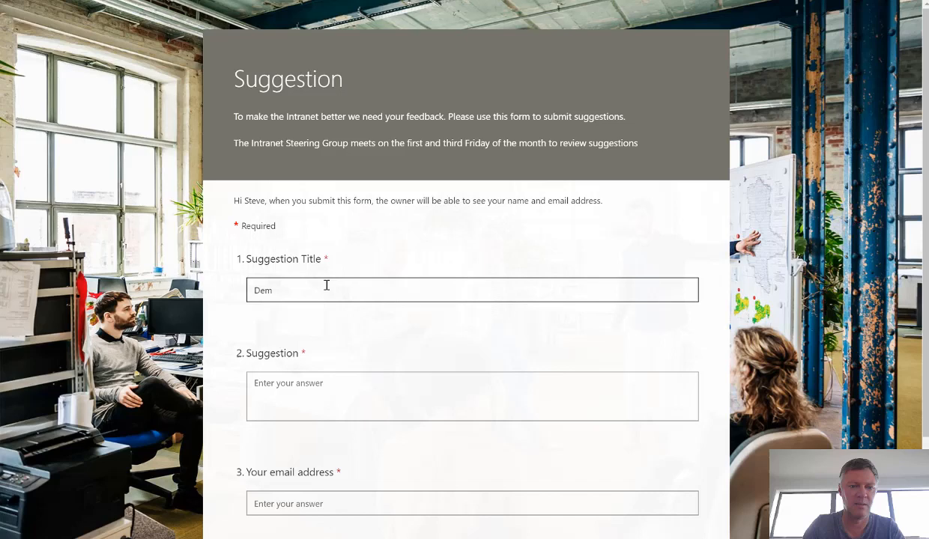
{"action": "type", "text": "A"}
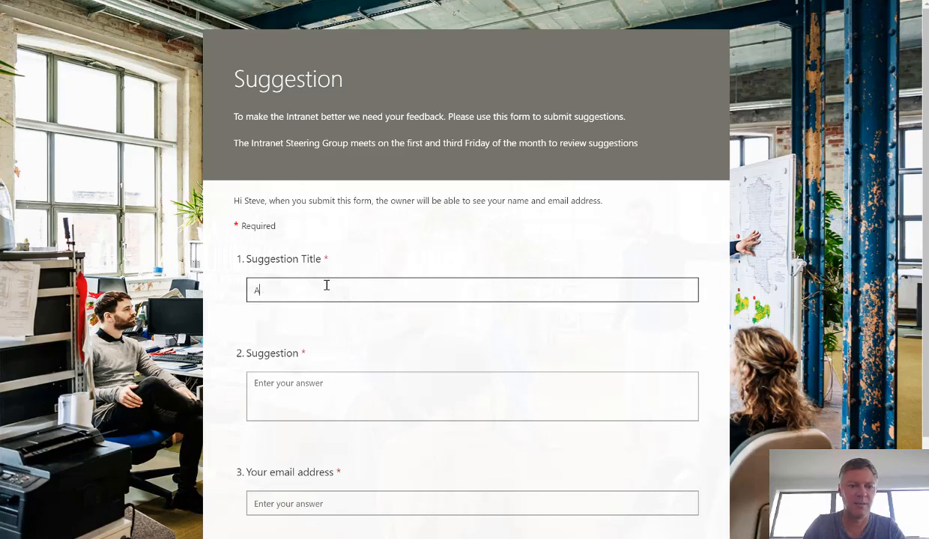
{"action": "type", "text": "Add Learning"}
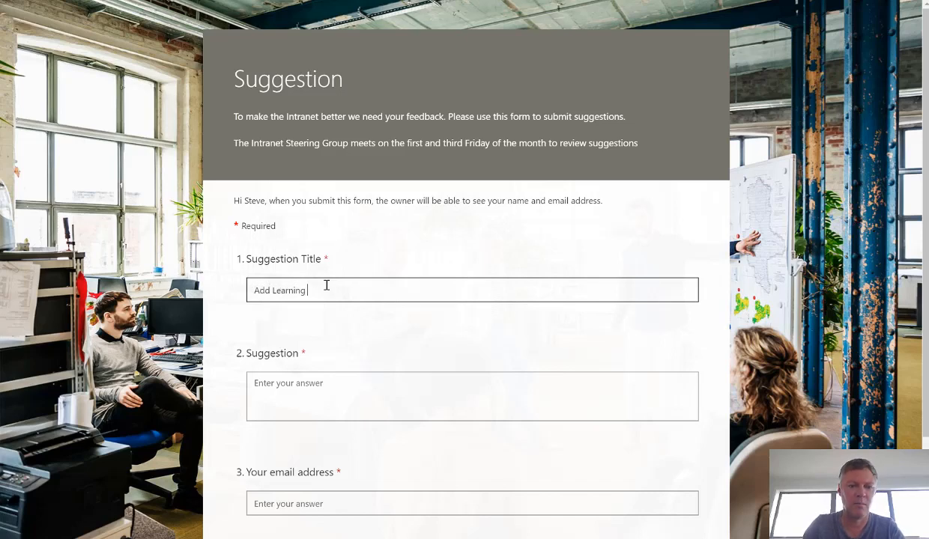
{"action": "type", "text": "Pathways"}
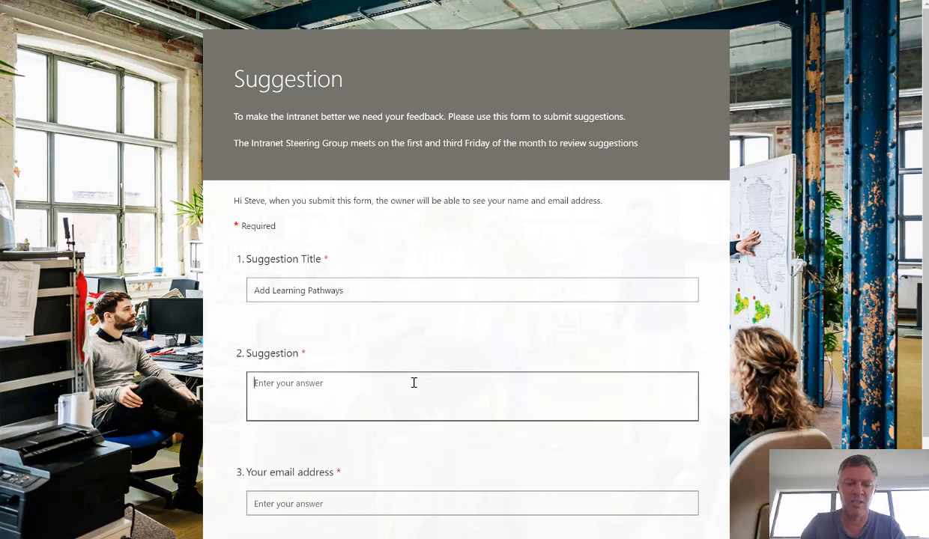
{"action": "type", "text": "Add the Lea"}
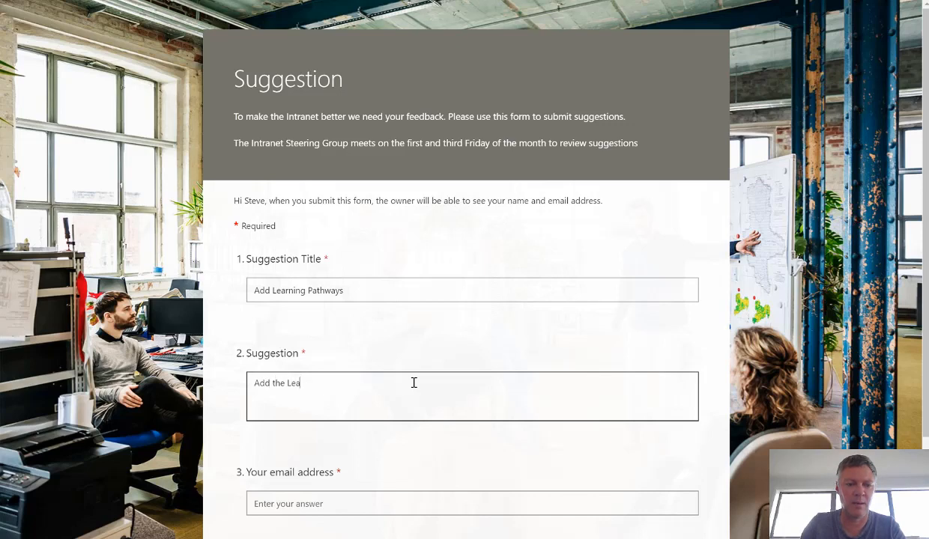
{"action": "type", "text": "rning Pathwa"}
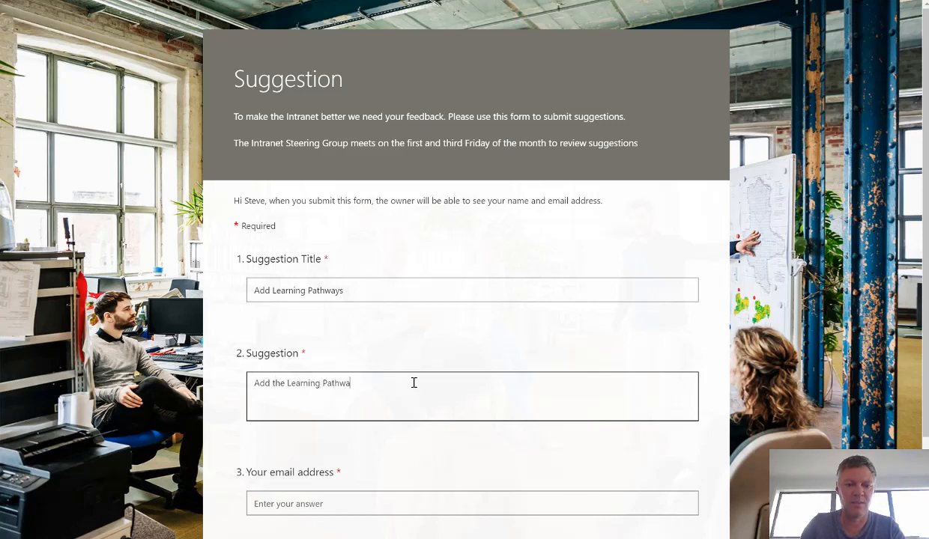
{"action": "type", "text": "ys site to the navigation"}
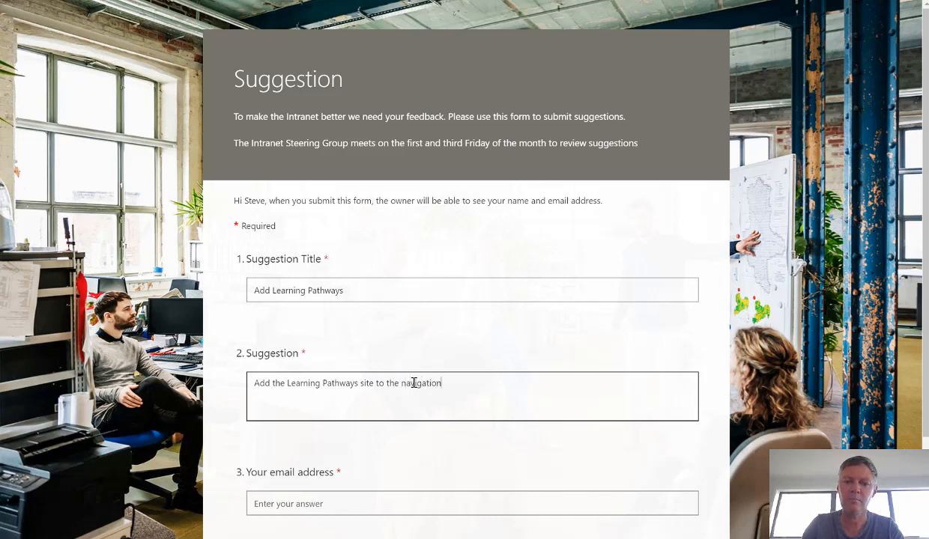
{"action": "type", "text": ". Perhaps use a"}
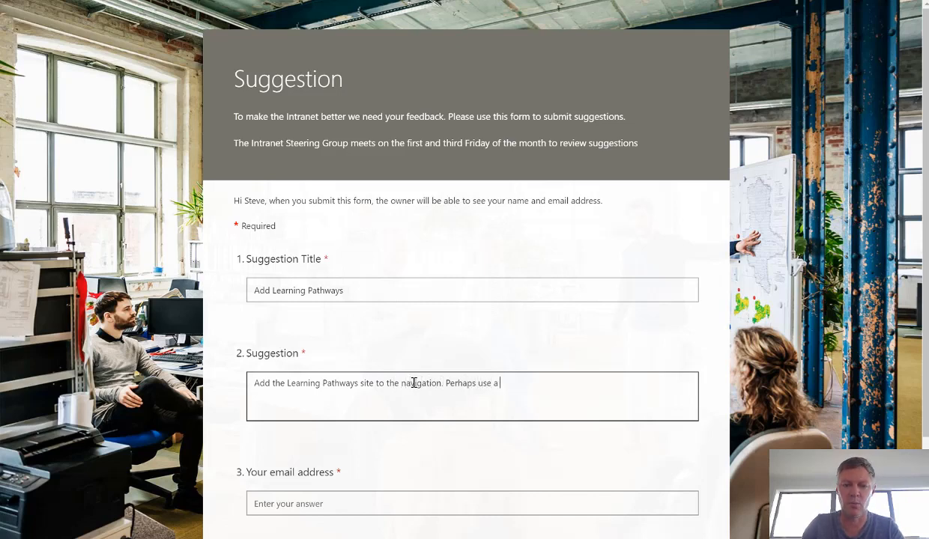
{"action": "type", "text": "quick link on"}
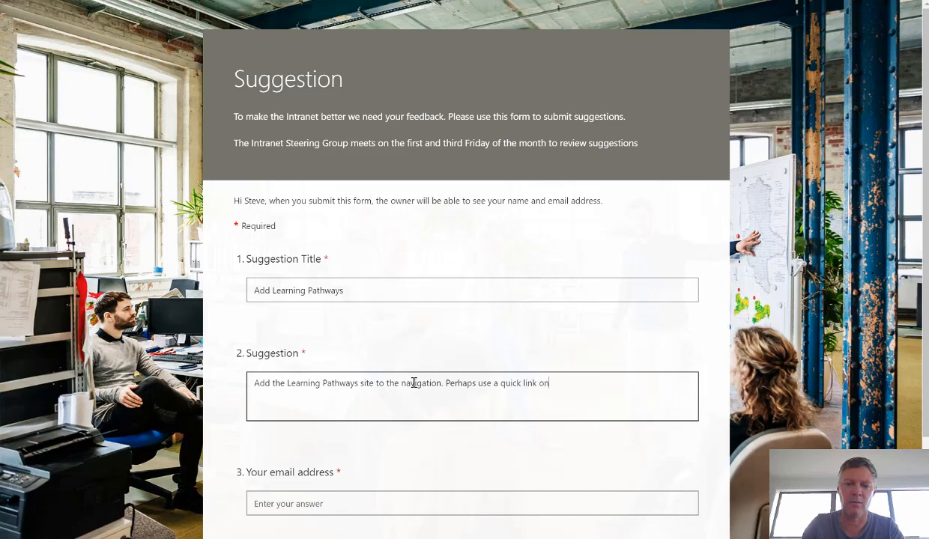
{"action": "type", "text": "the home pa"}
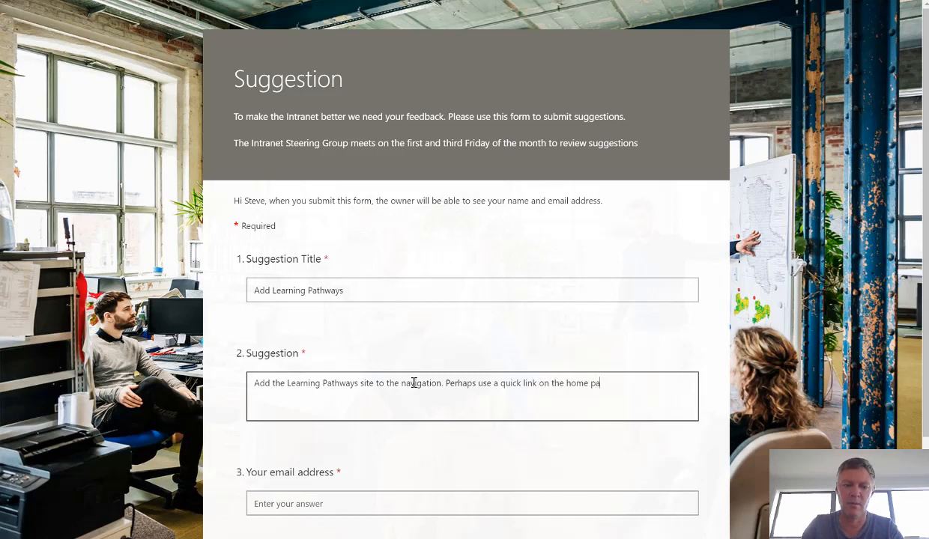
{"action": "left_click", "coordinate": [472, 503]}
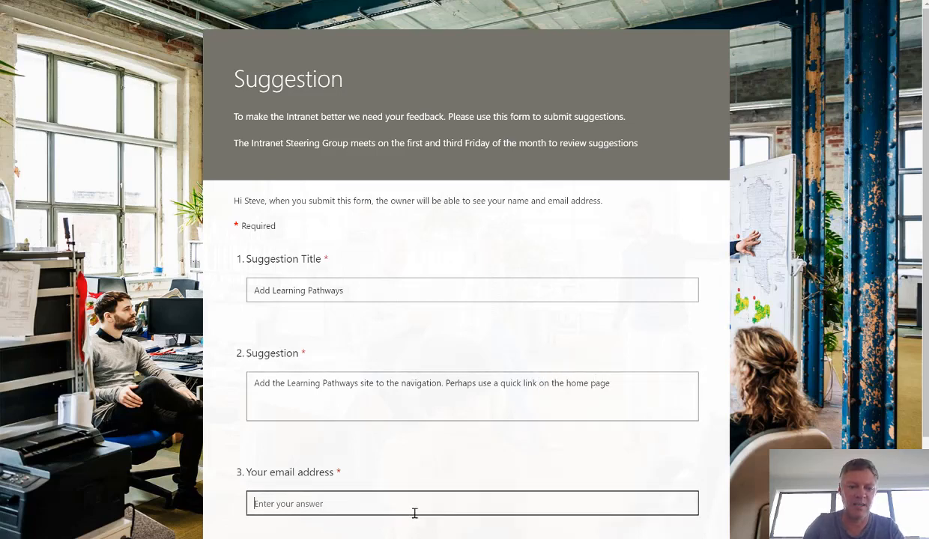
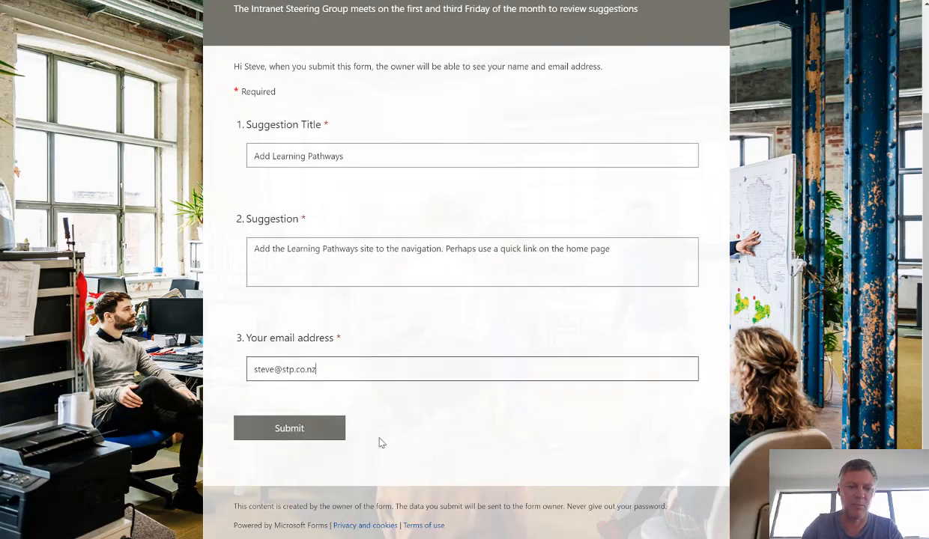
{"action": "left_click", "coordinate": [289, 428]}
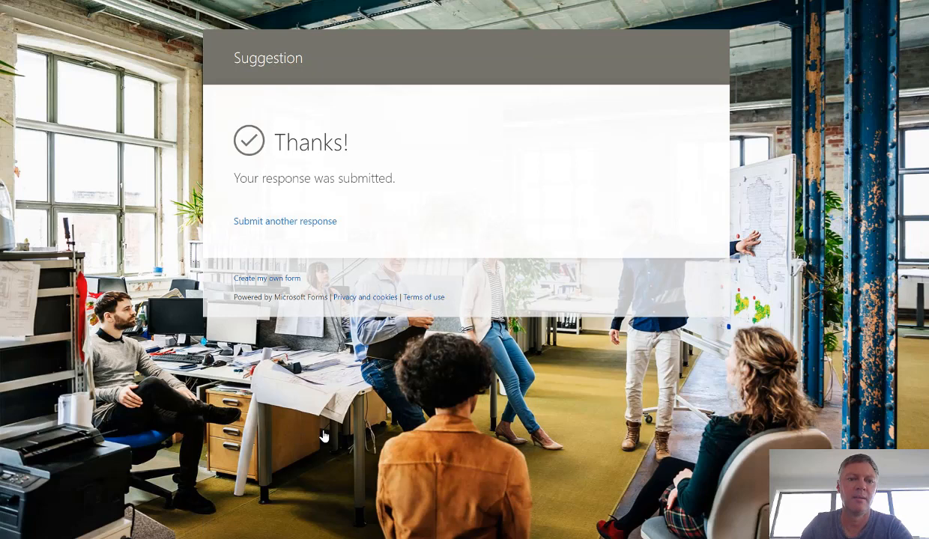
{"action": "mouse_move", "coordinate": [311, 326]}
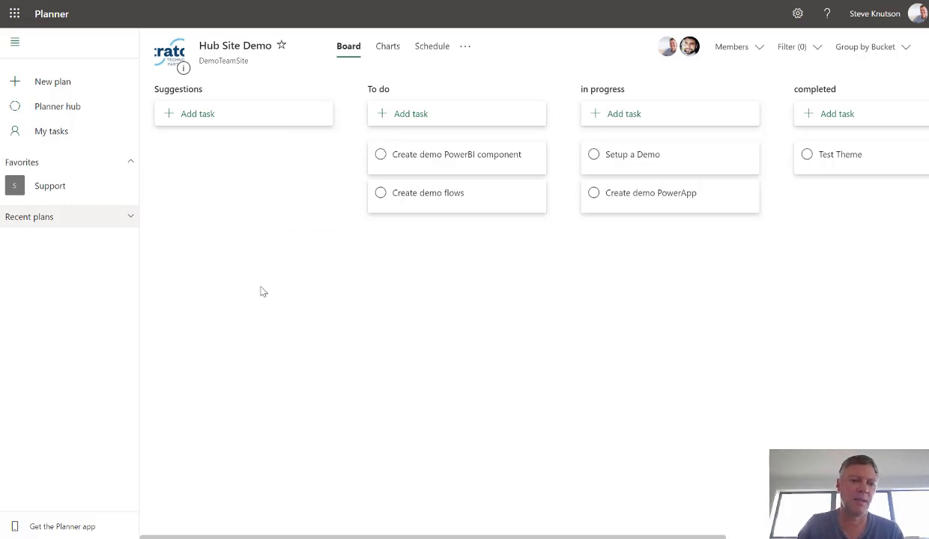
{"action": "mouse_move", "coordinate": [283, 259]}
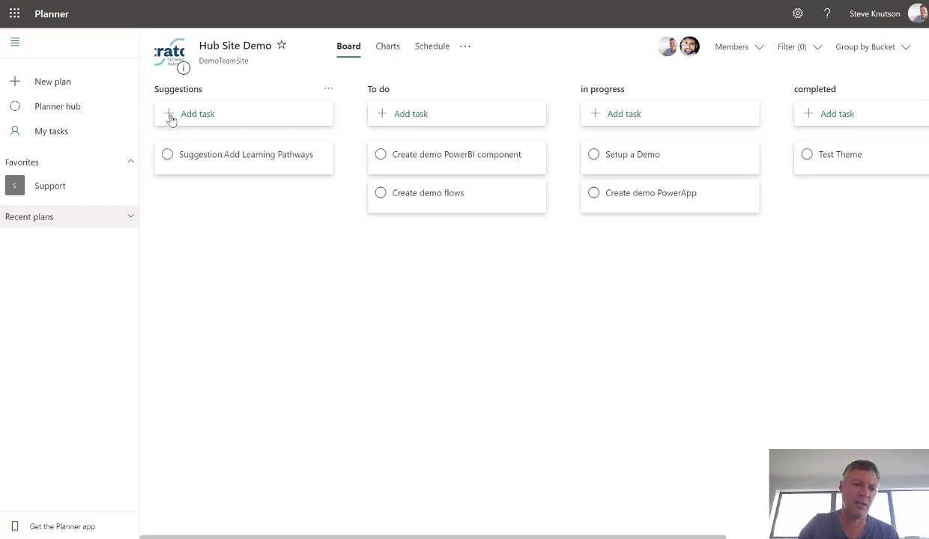
- Open the 'Suggestion:Add Learning Pathways' task in the Suggestions bucket to view its notes
{"action": "left_click", "coordinate": [248, 154]}
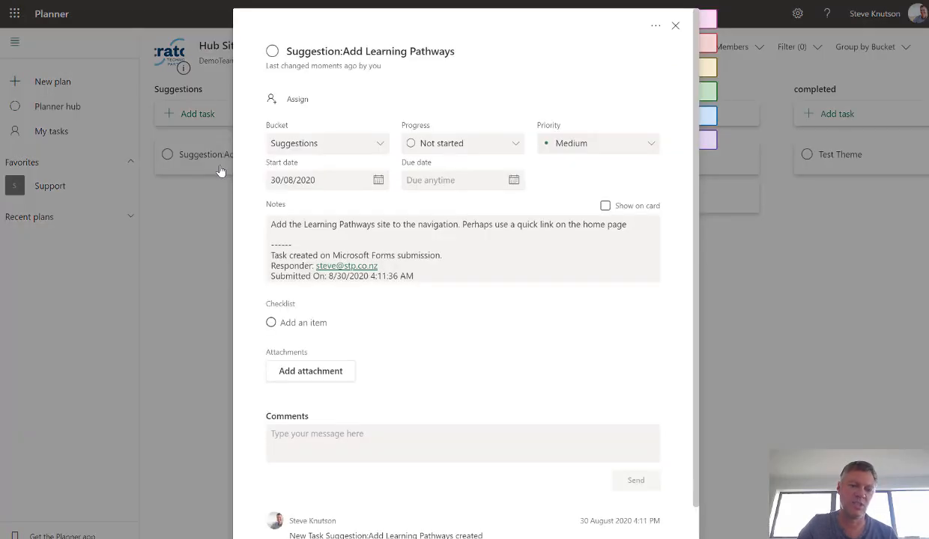